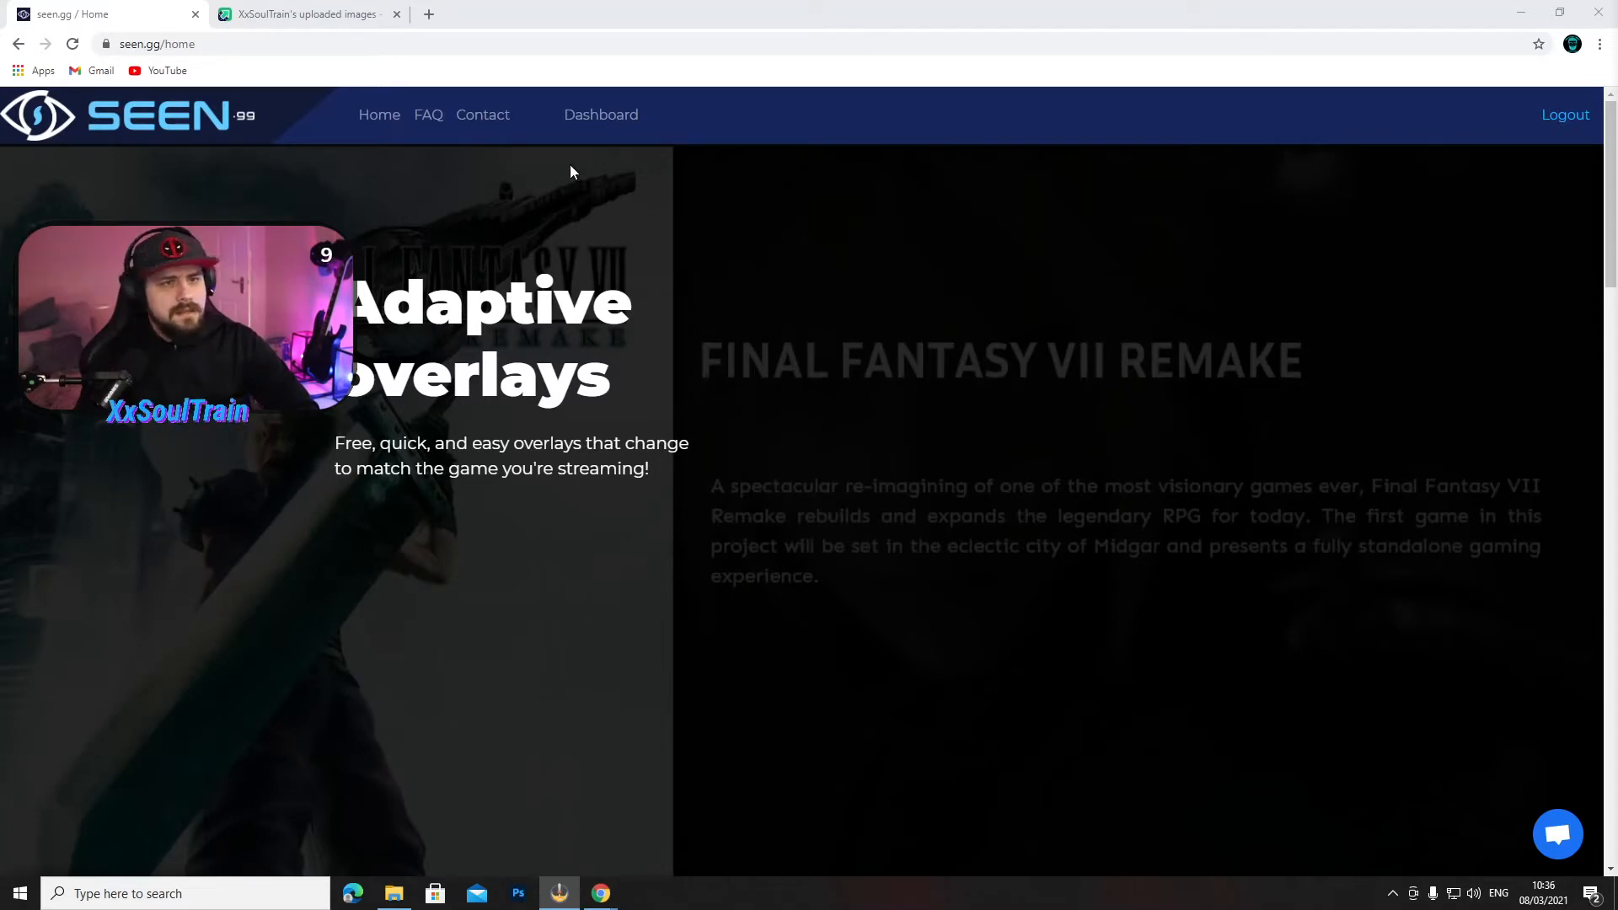
- Go from the dashboard to Widgets and scroll to the Reactions keyword list (wow, dead, thank you, deck)
click(601, 115)
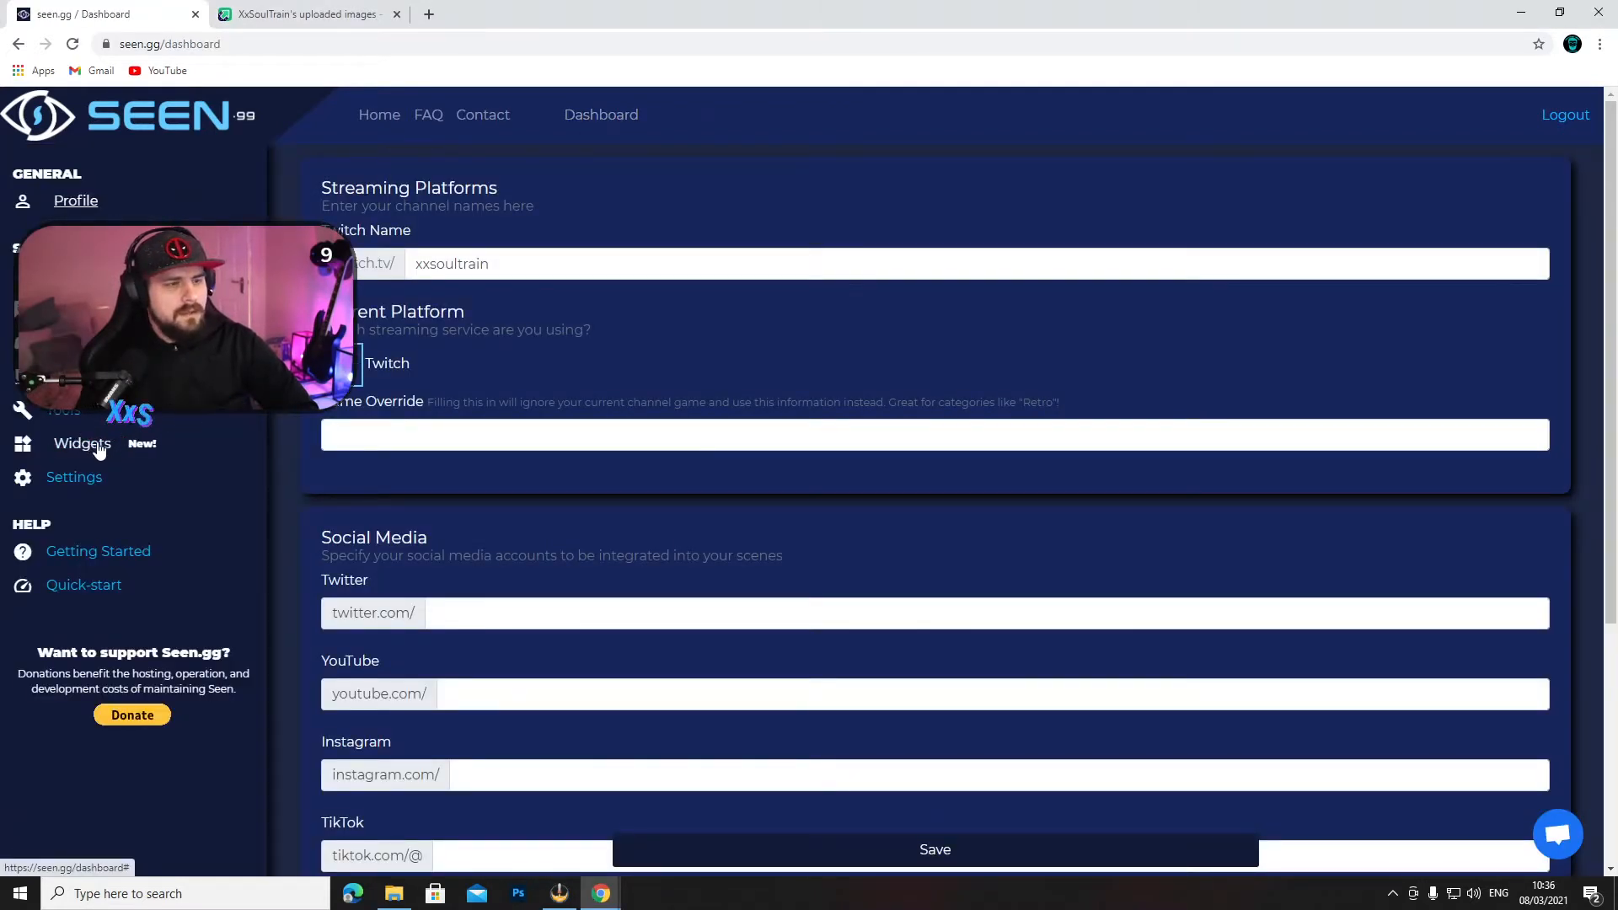
click(81, 443)
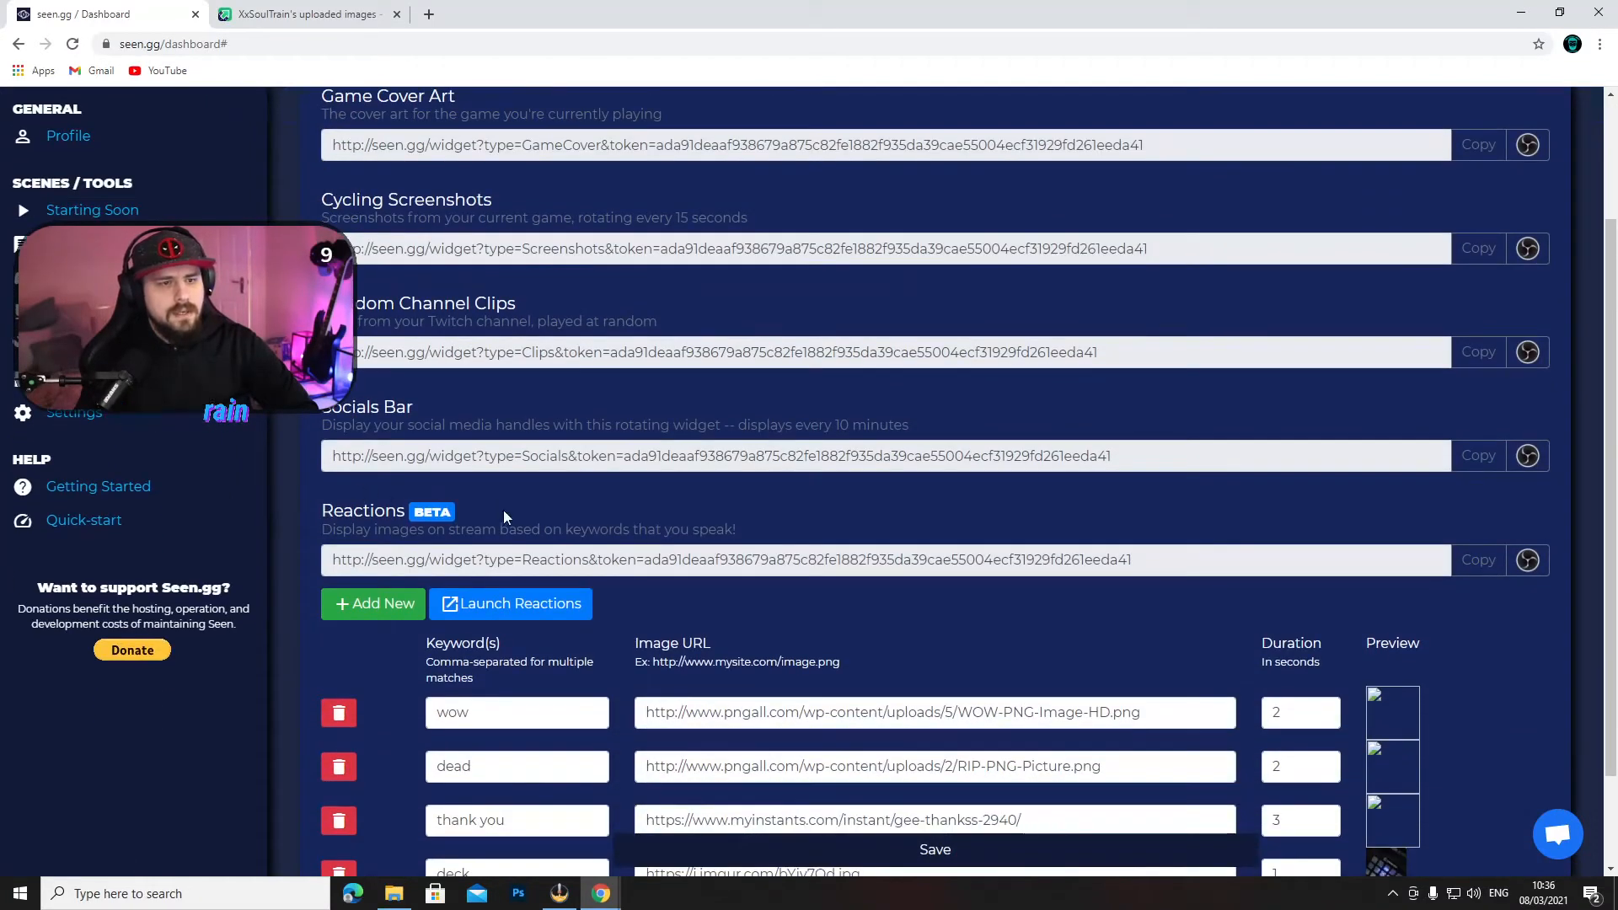
scroll(down, 3)
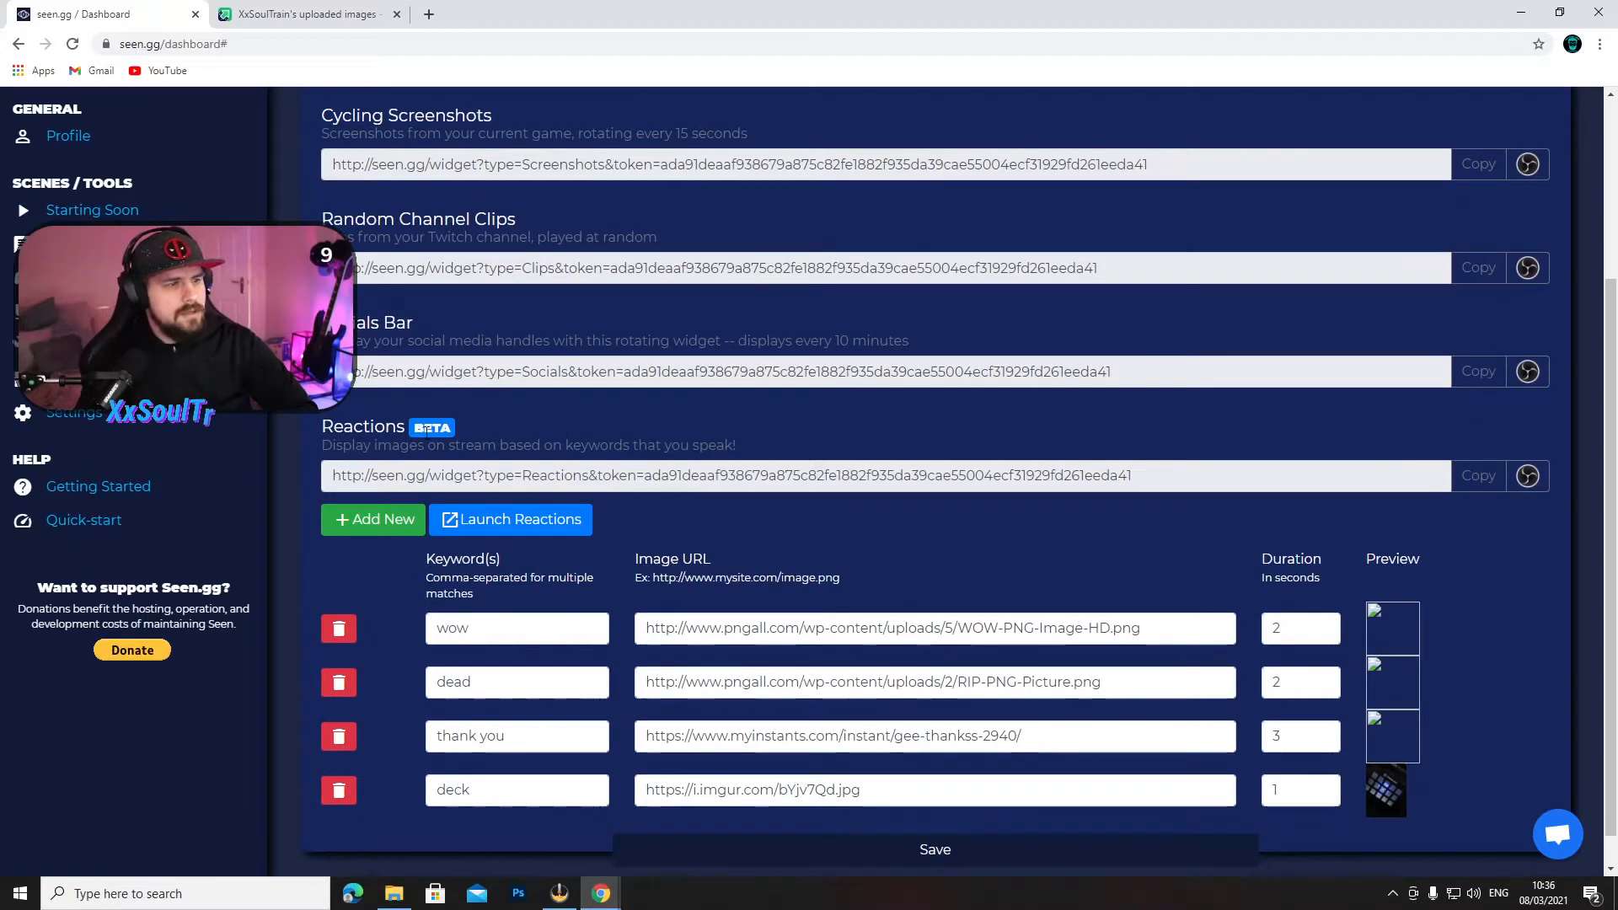
scroll(down, 3)
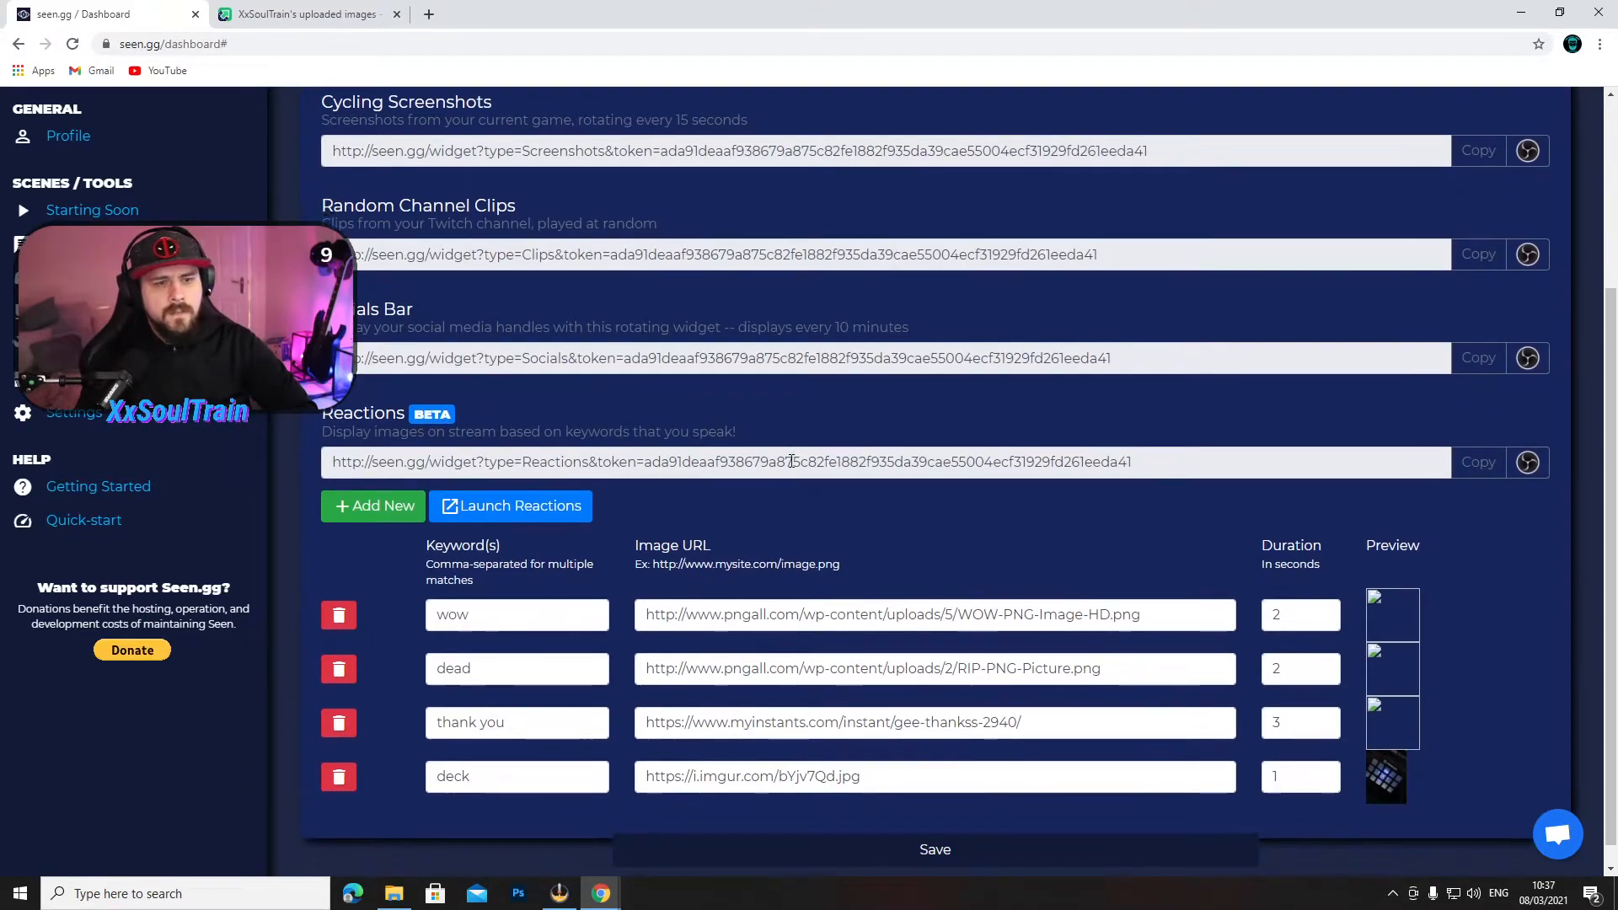
scroll(down, 3)
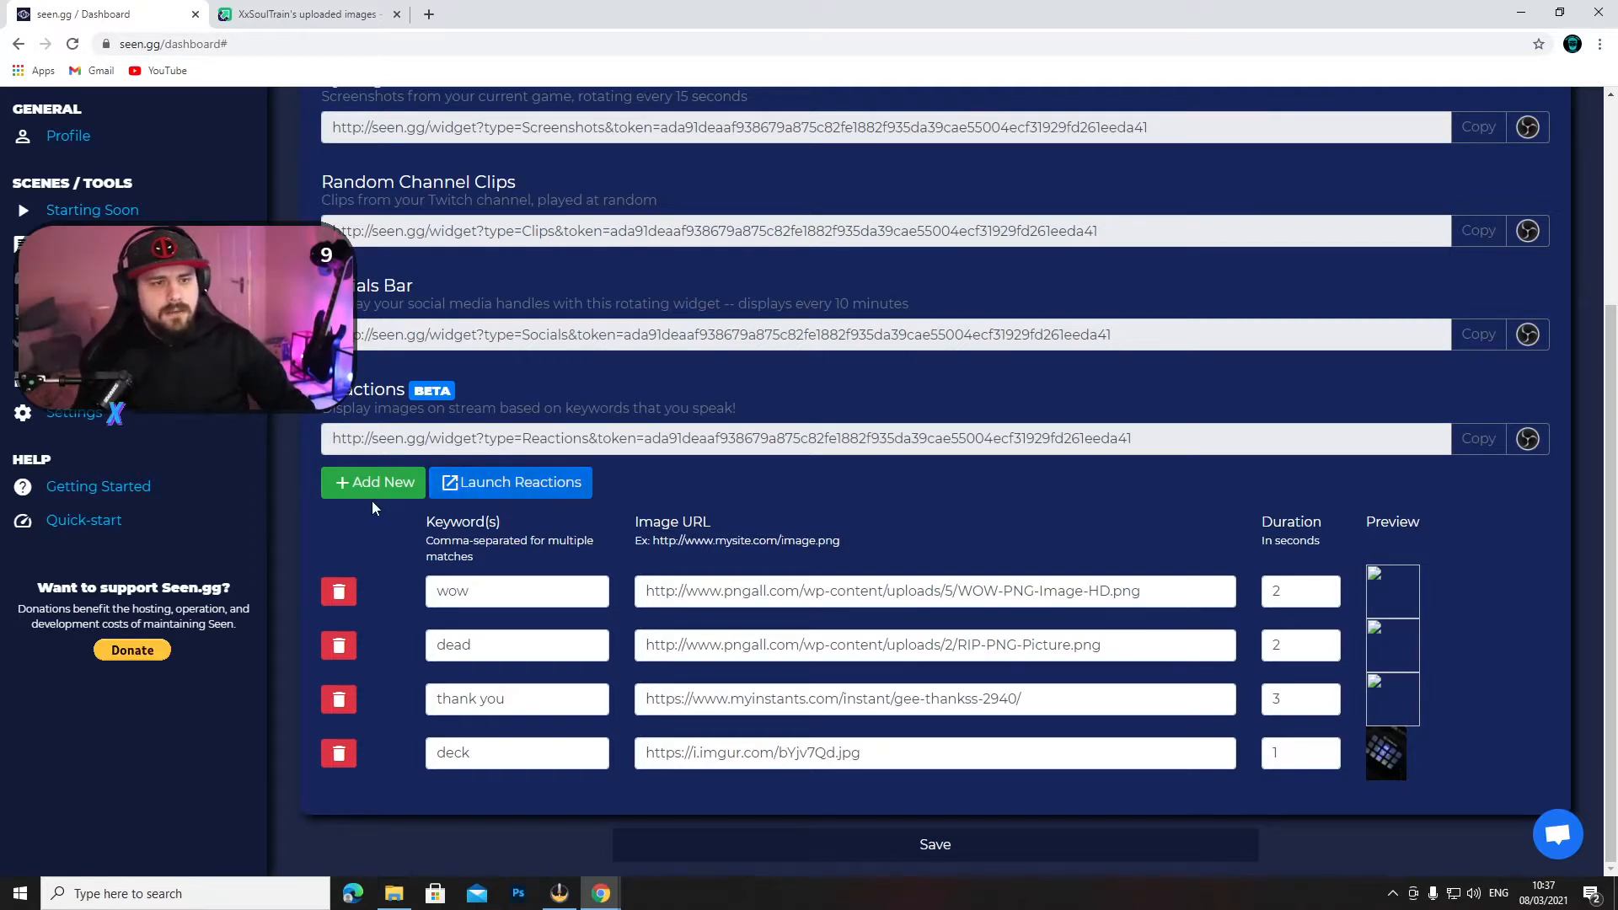
- Add a blank fifth reaction row with empty keyword and URL fields
click(372, 482)
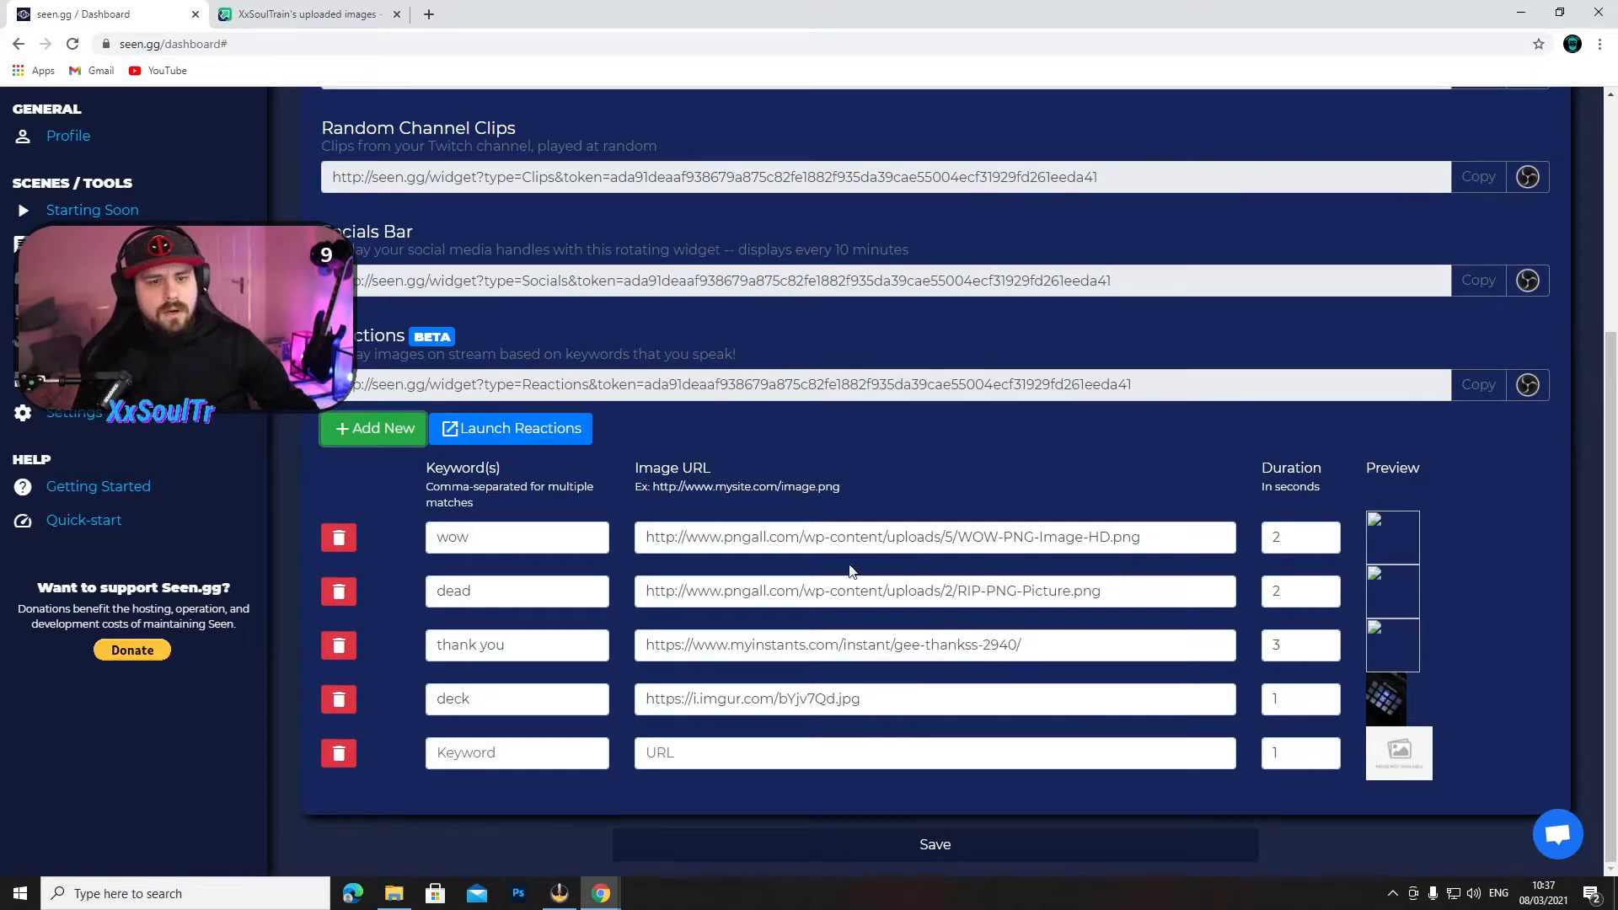
mouse_move(810, 565)
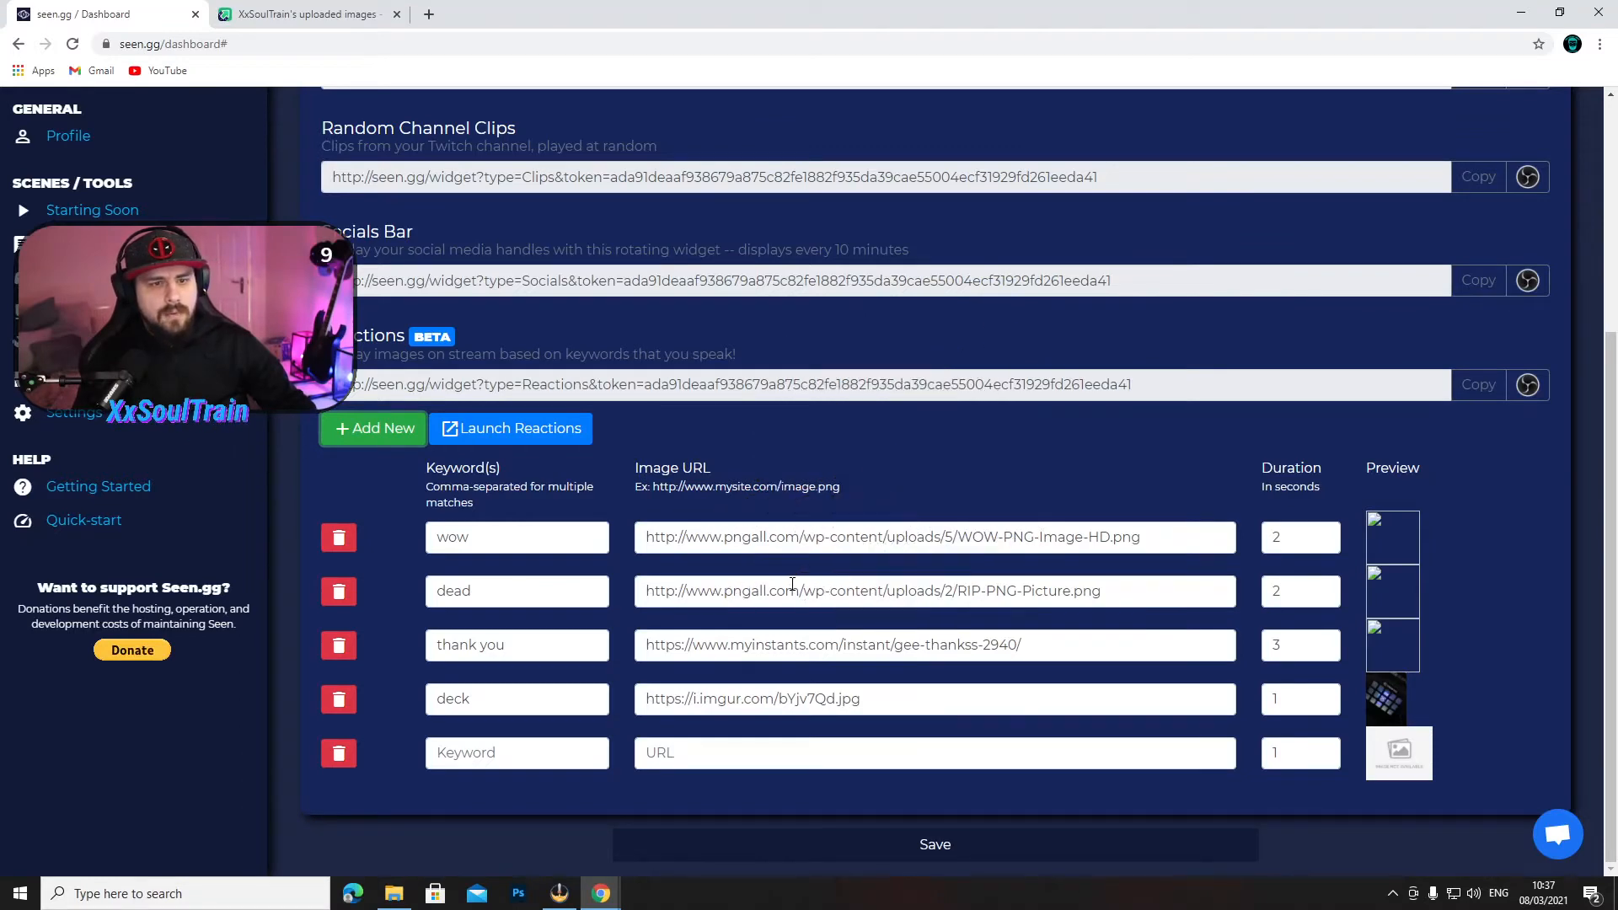
mouse_move(1090, 616)
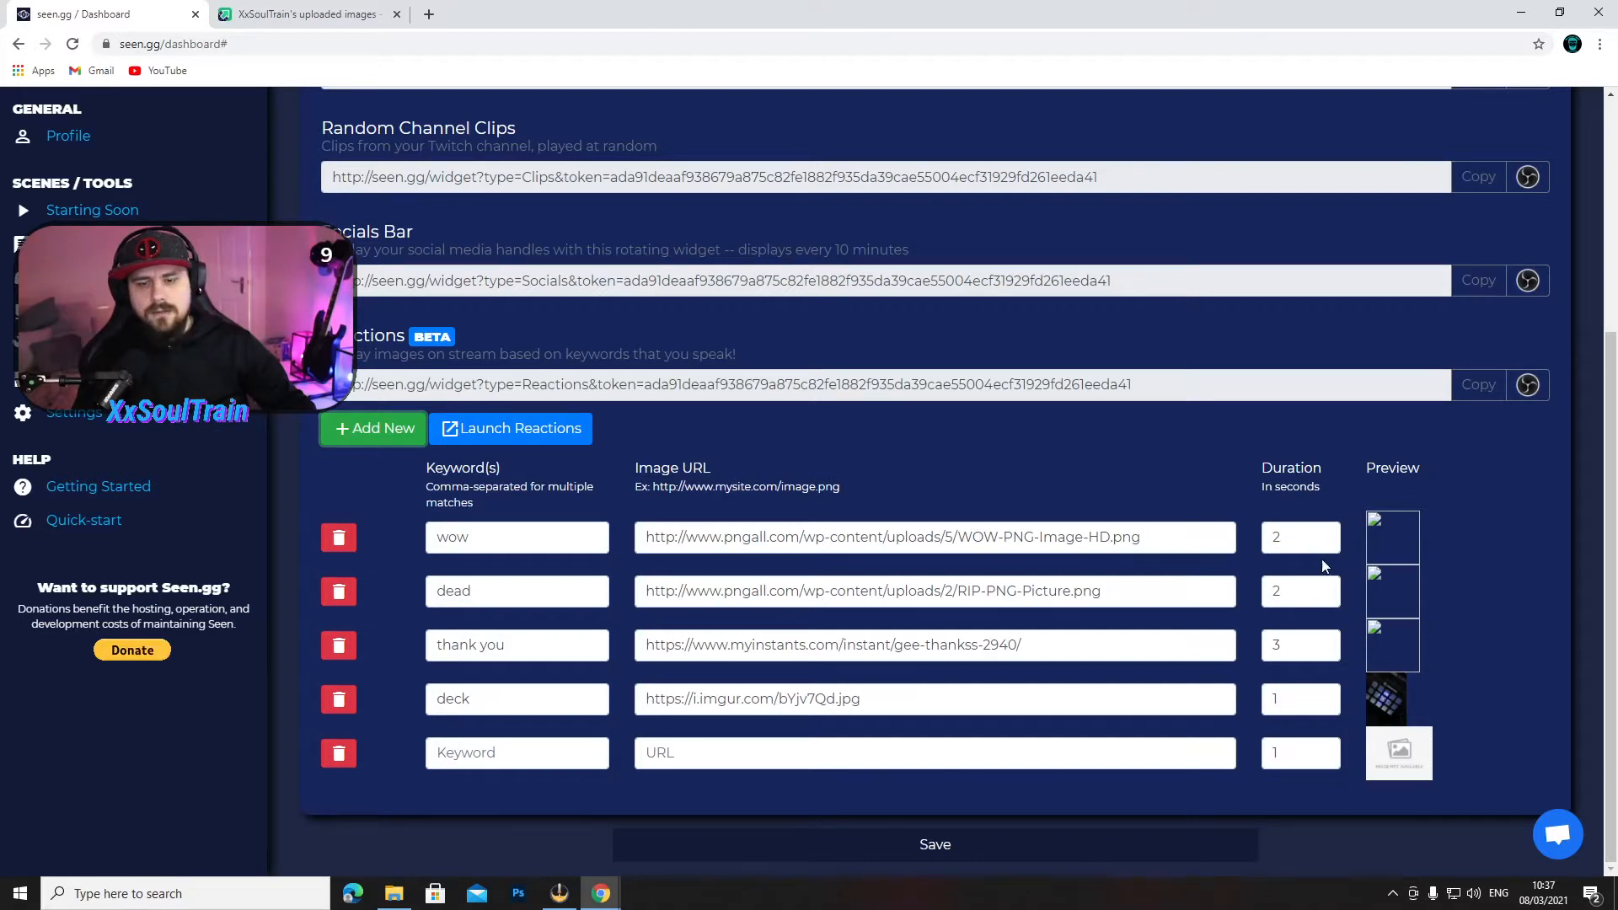
mouse_move(961, 474)
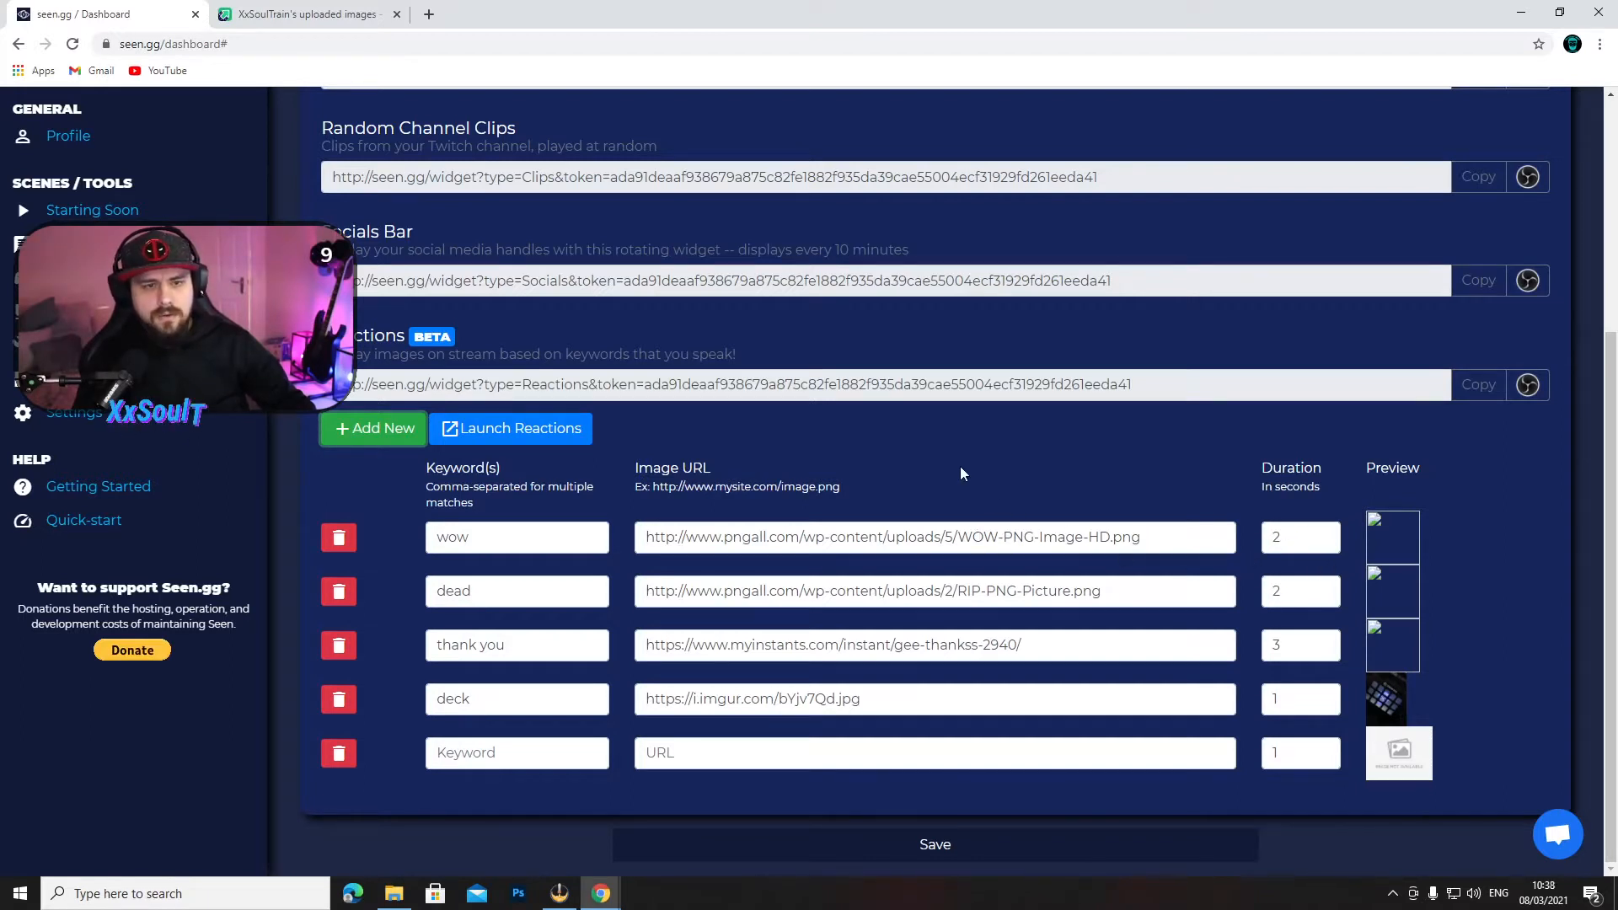
mouse_move(950, 474)
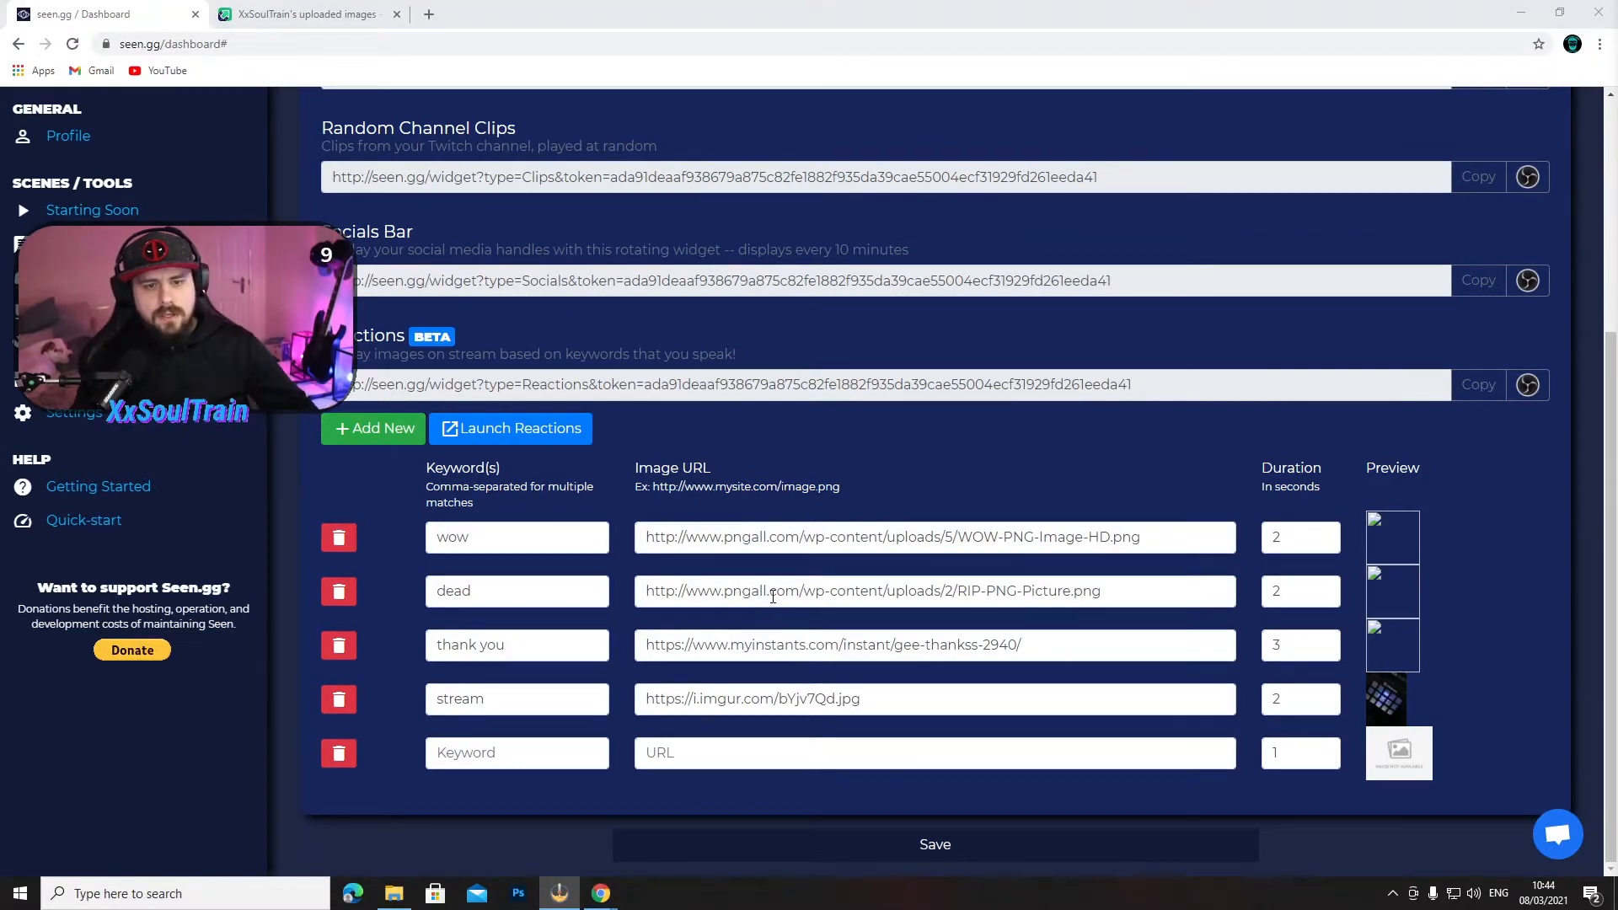
mouse_move(911, 621)
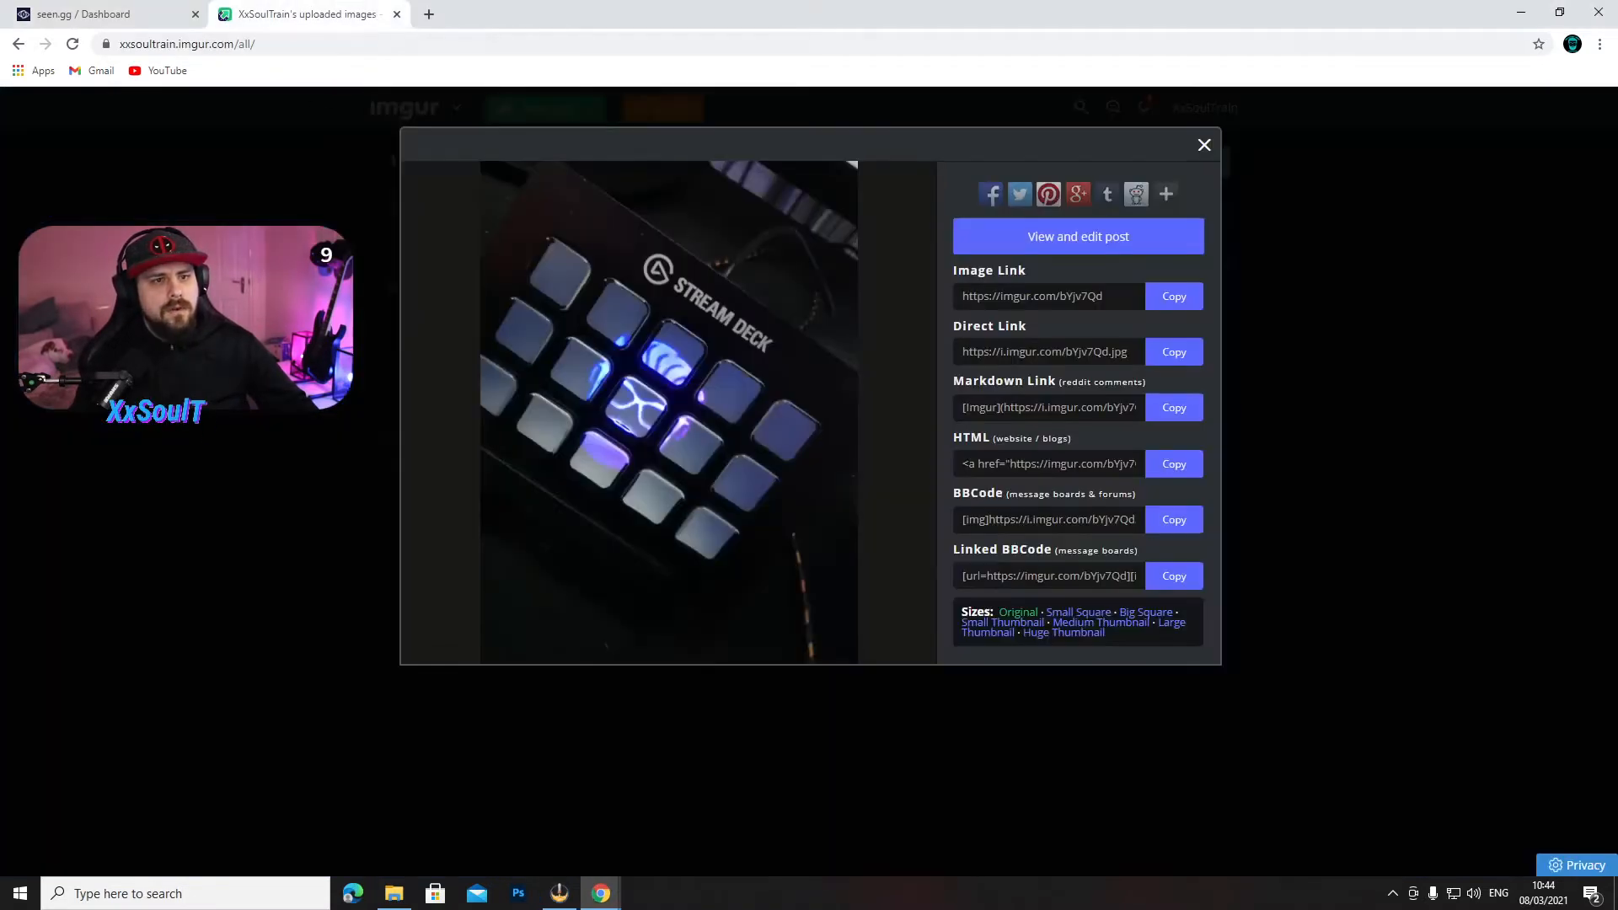
- Reopen the Stream Deck image's details in Imgur and copy its image link
click(1203, 144)
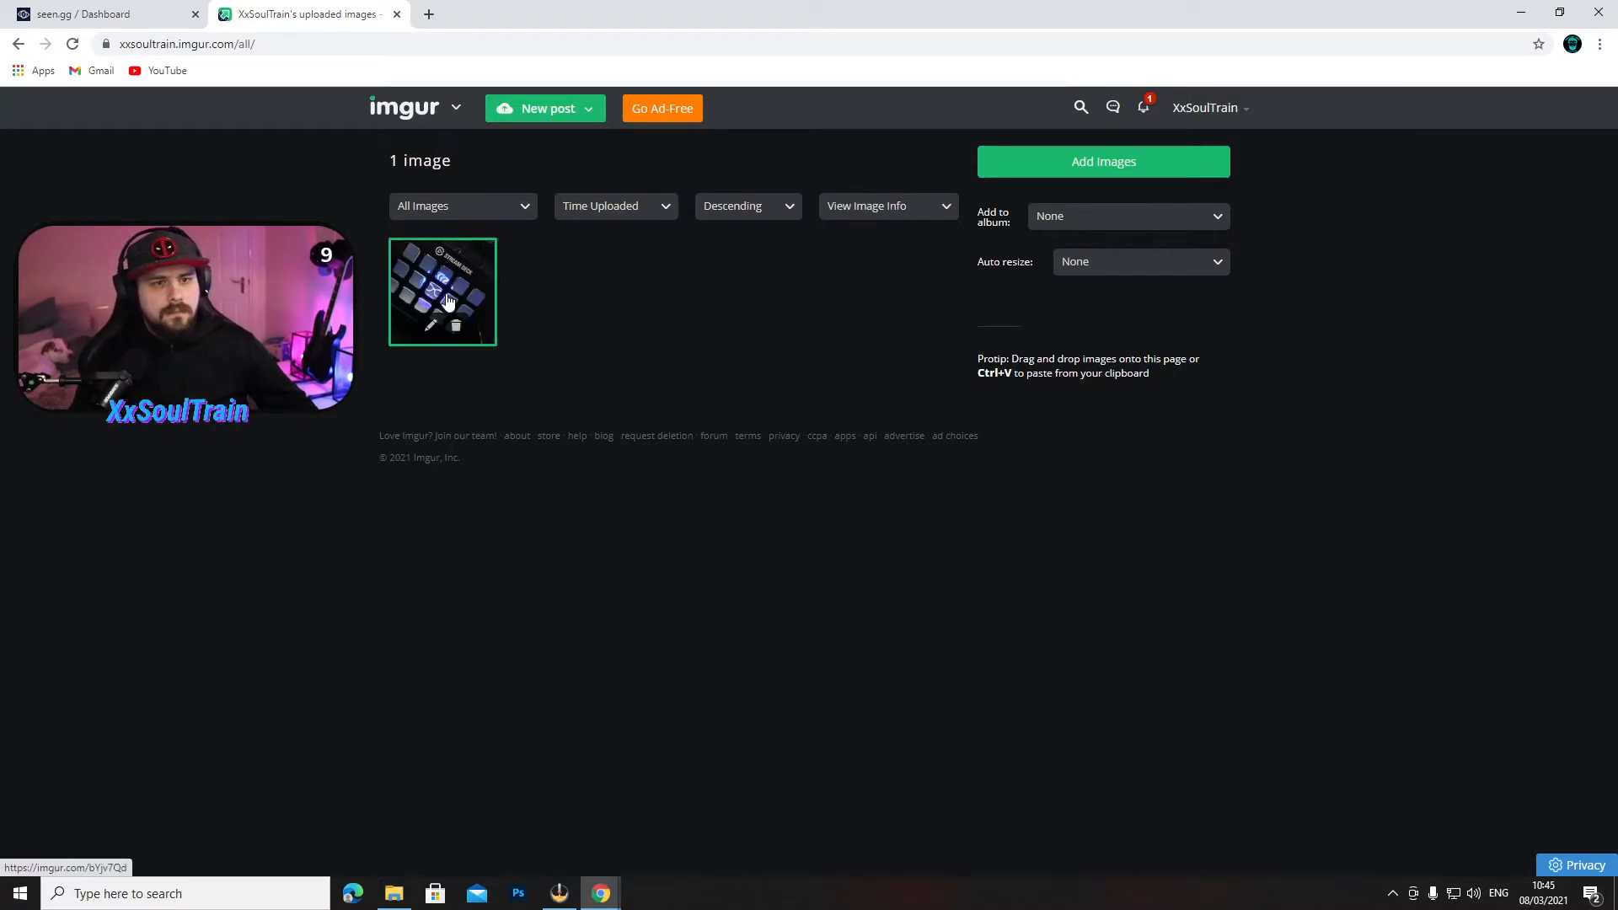
mouse_move(547, 277)
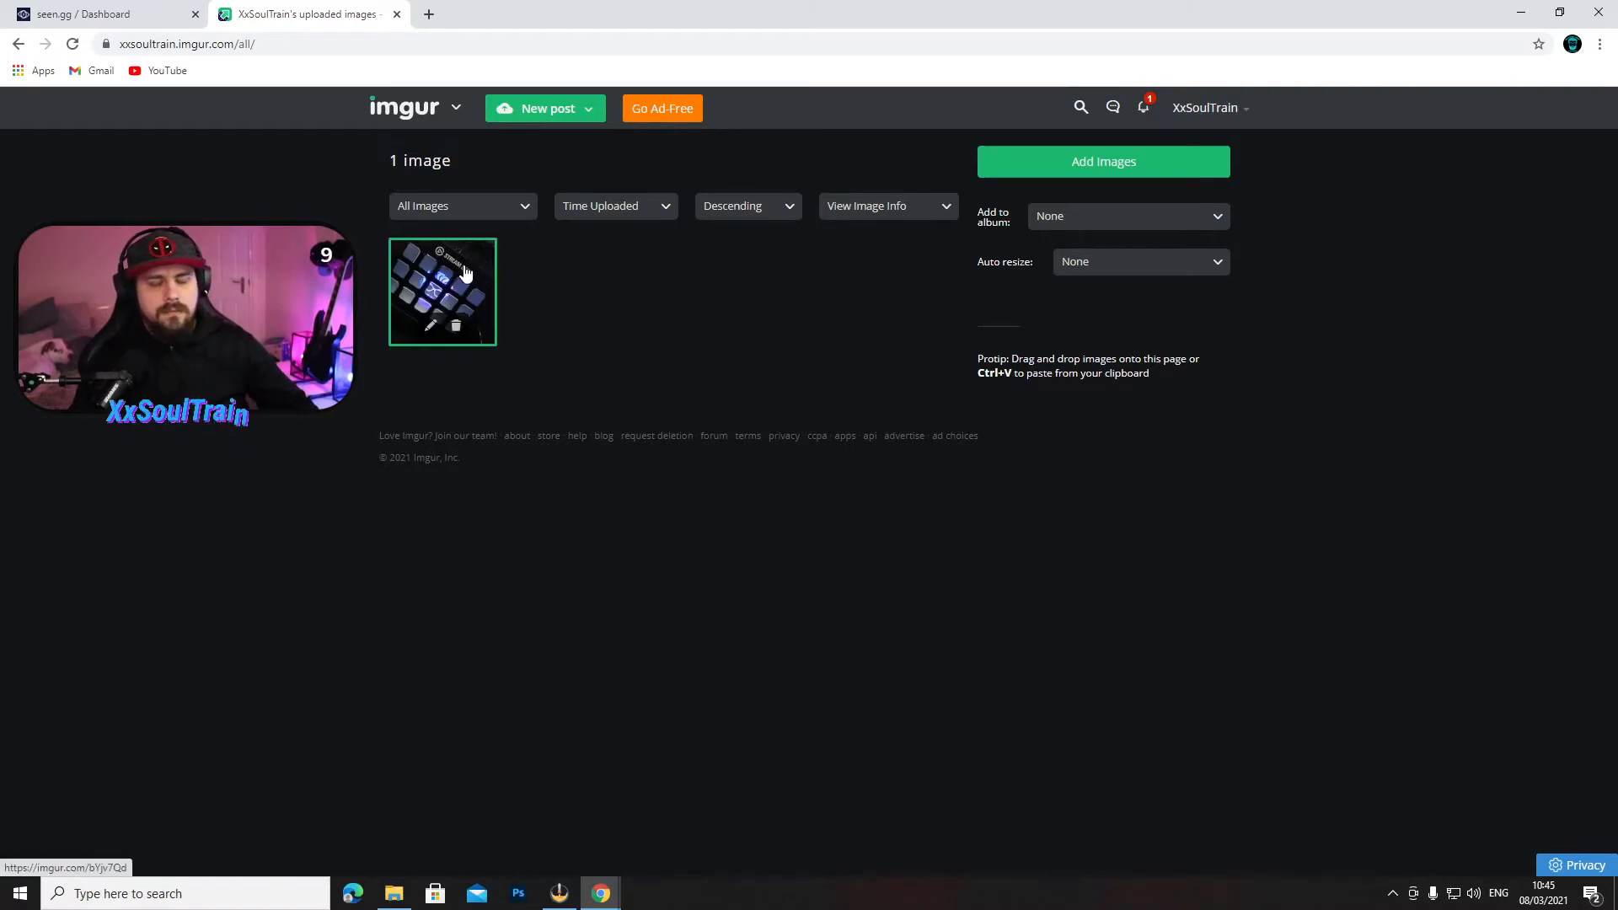
click(442, 292)
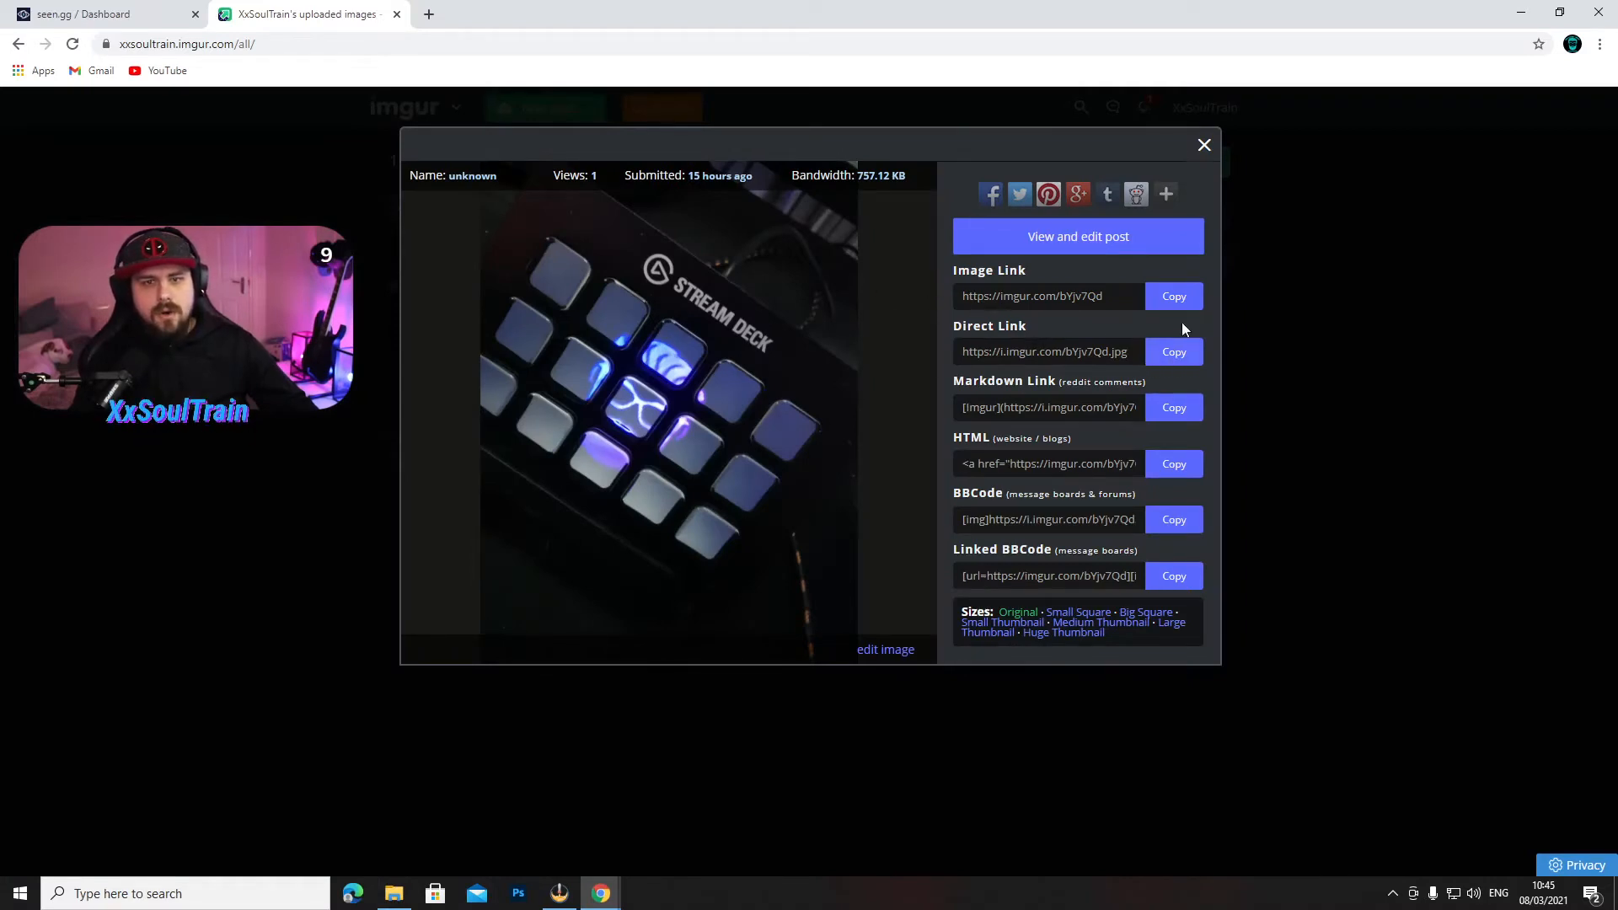
click(98, 13)
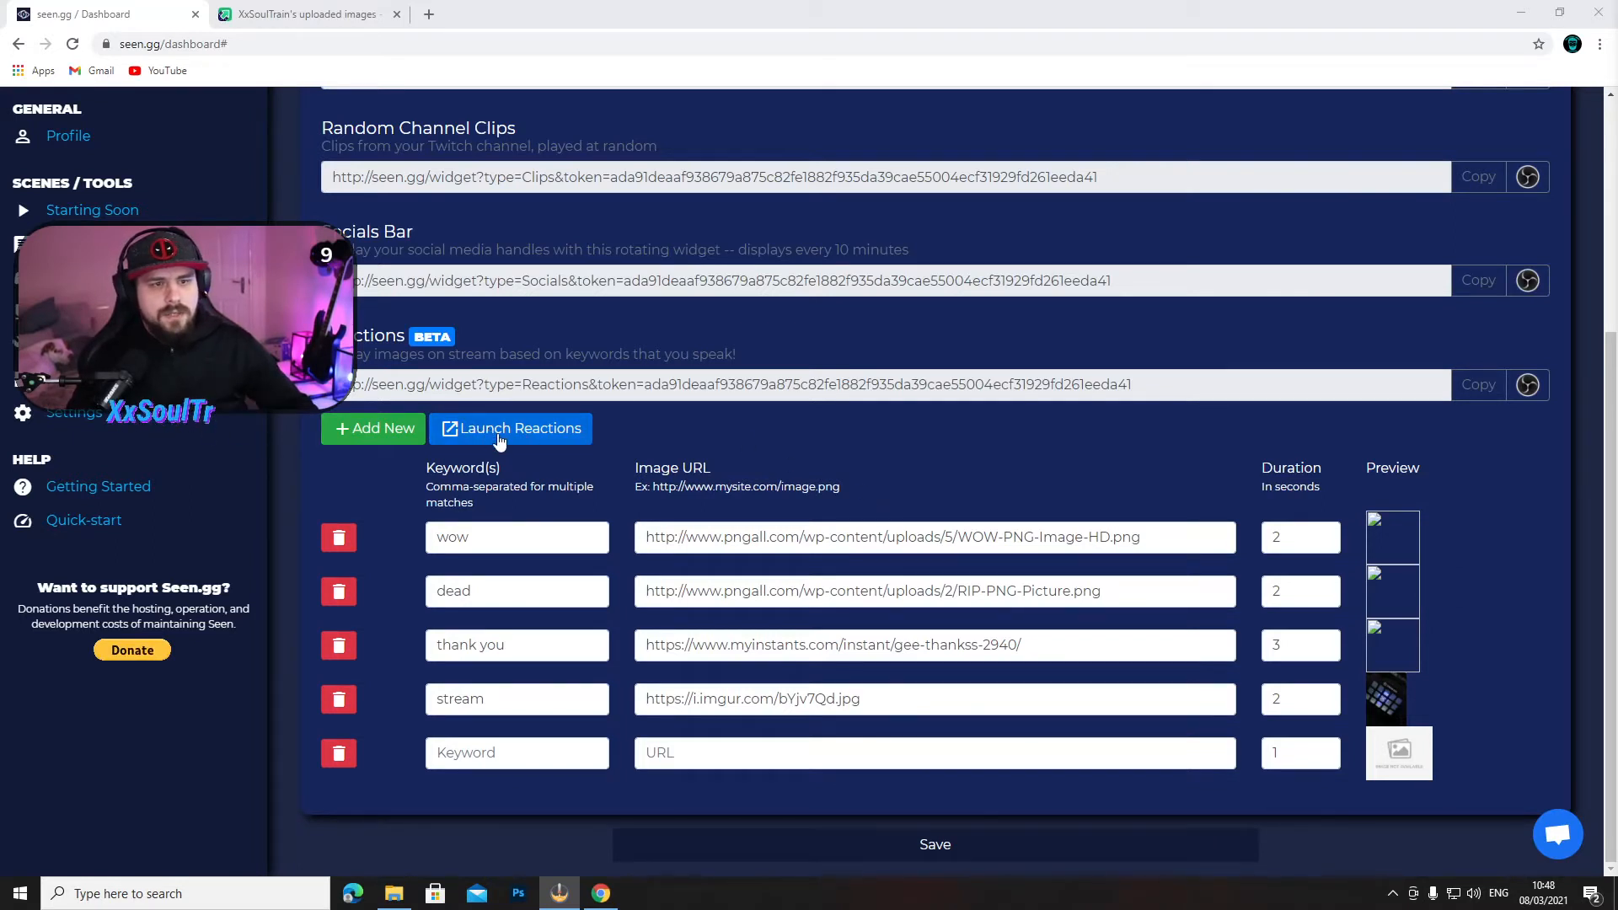
- Launch Reactions voice recognition from the Widgets page
click(510, 428)
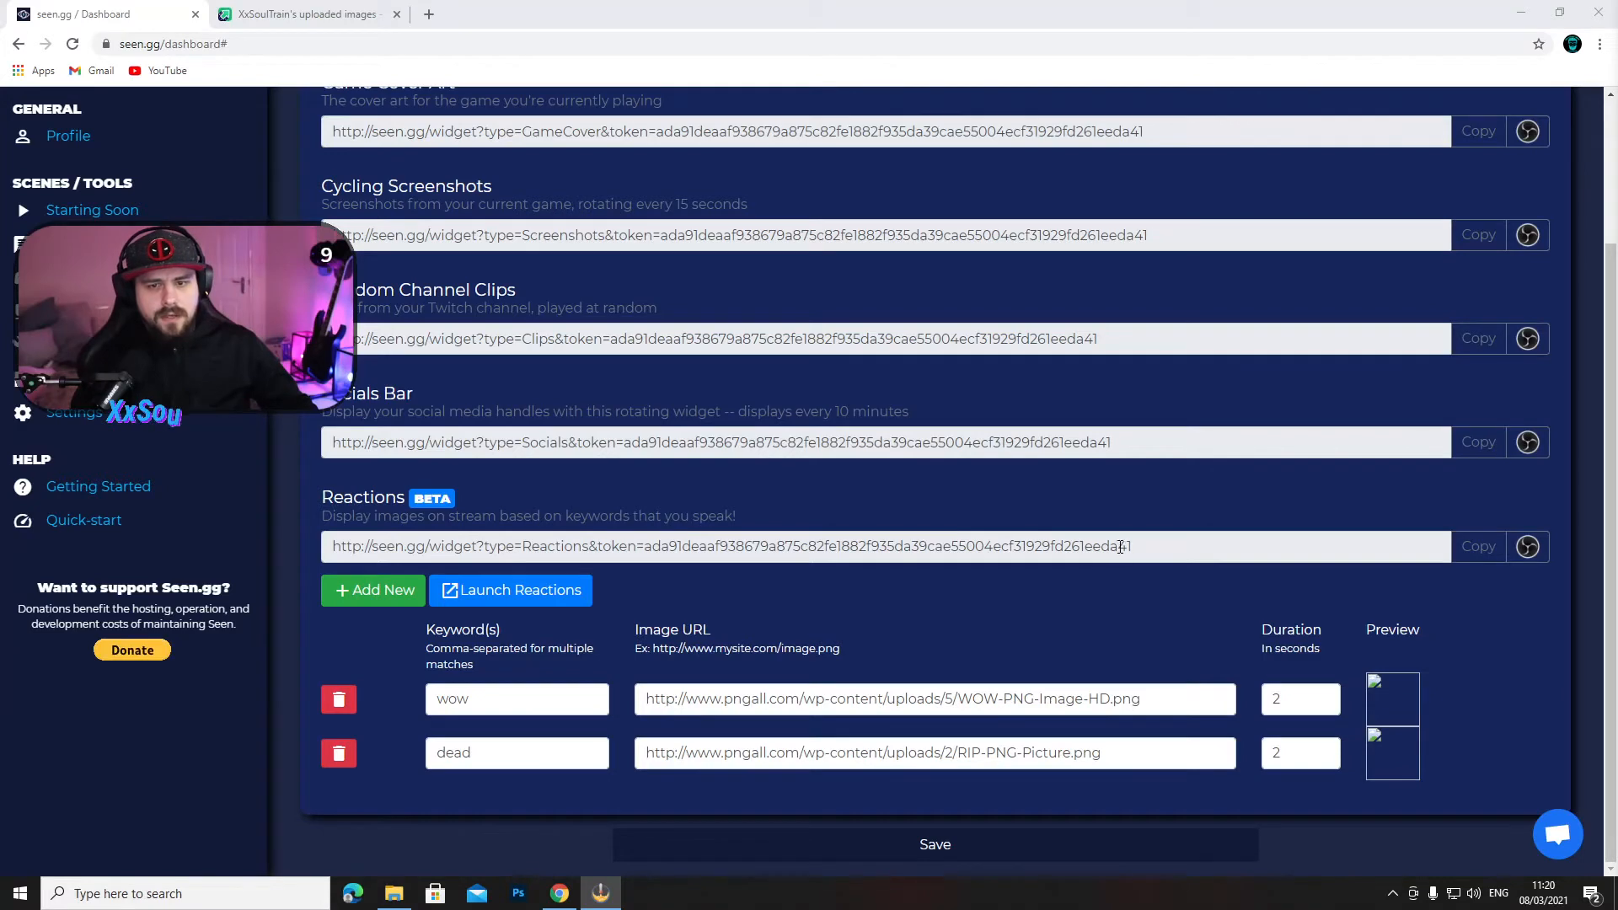
- Select the Reactions widget URL field and copy the link
triple_click(728, 546)
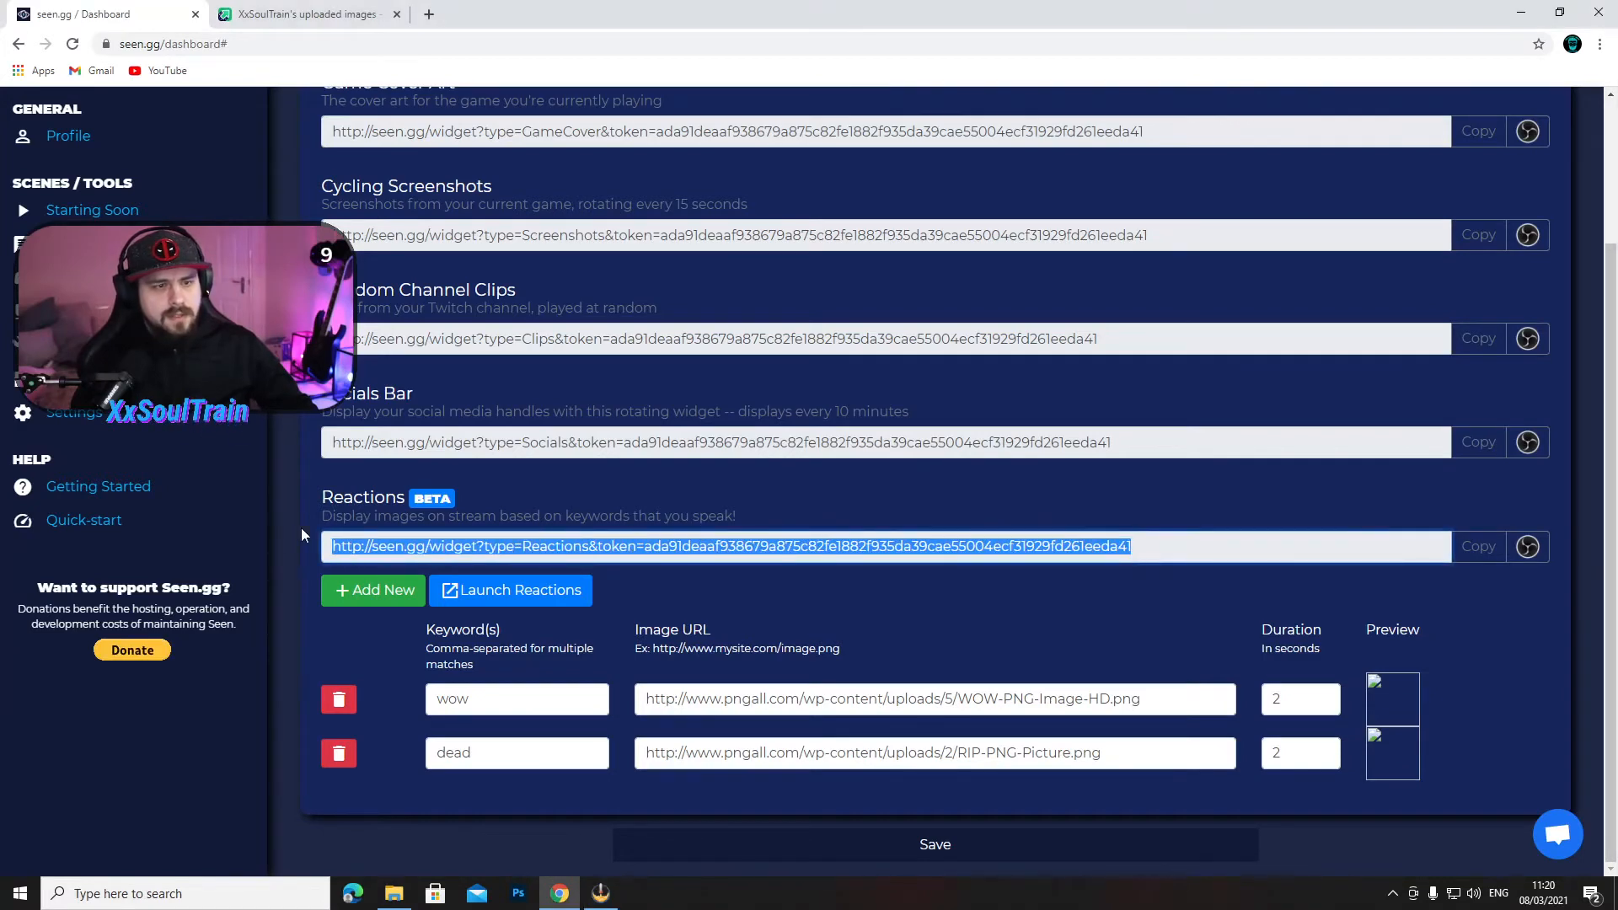
click(1477, 546)
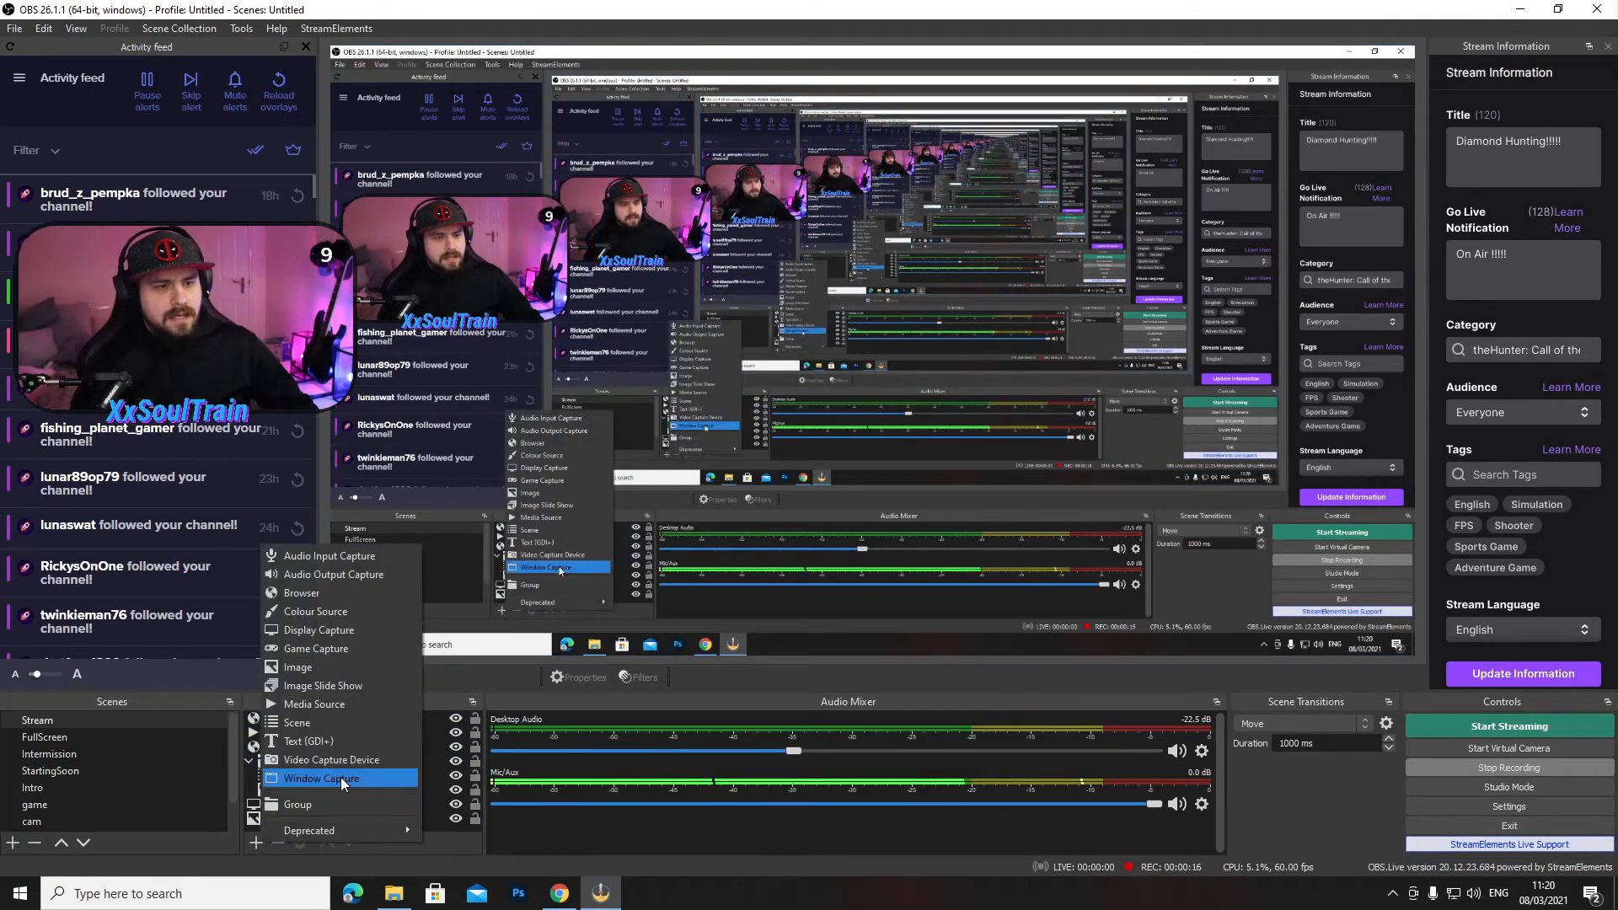
mouse_move(323, 686)
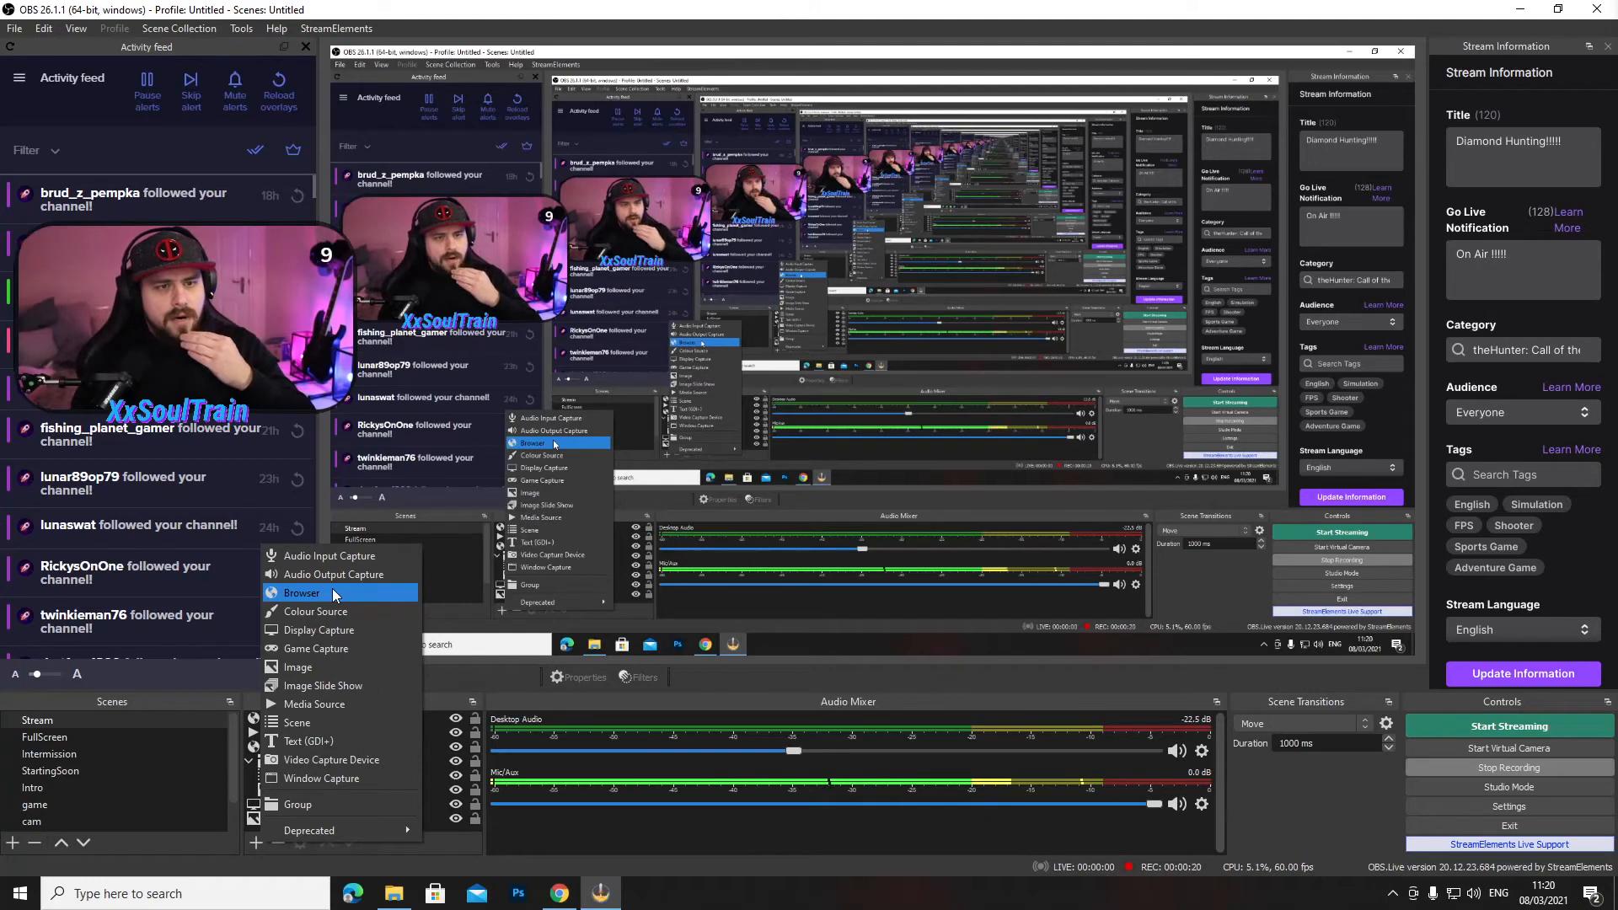
- Create a Browser source named wow2 and confirm to open its properties
click(300, 592)
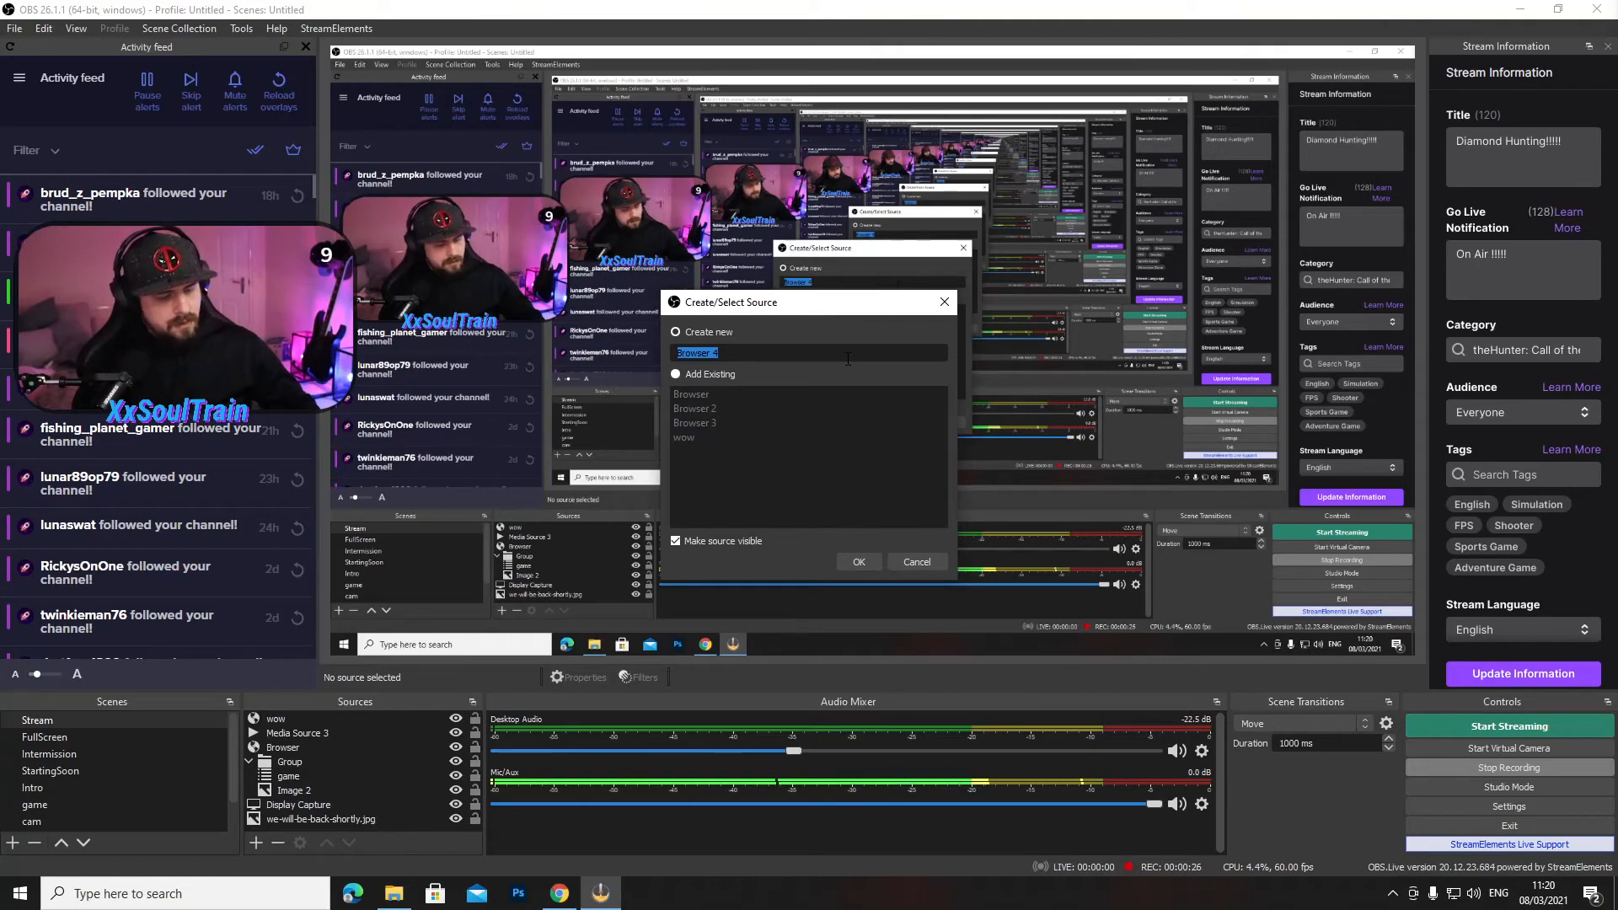
text(wow2)
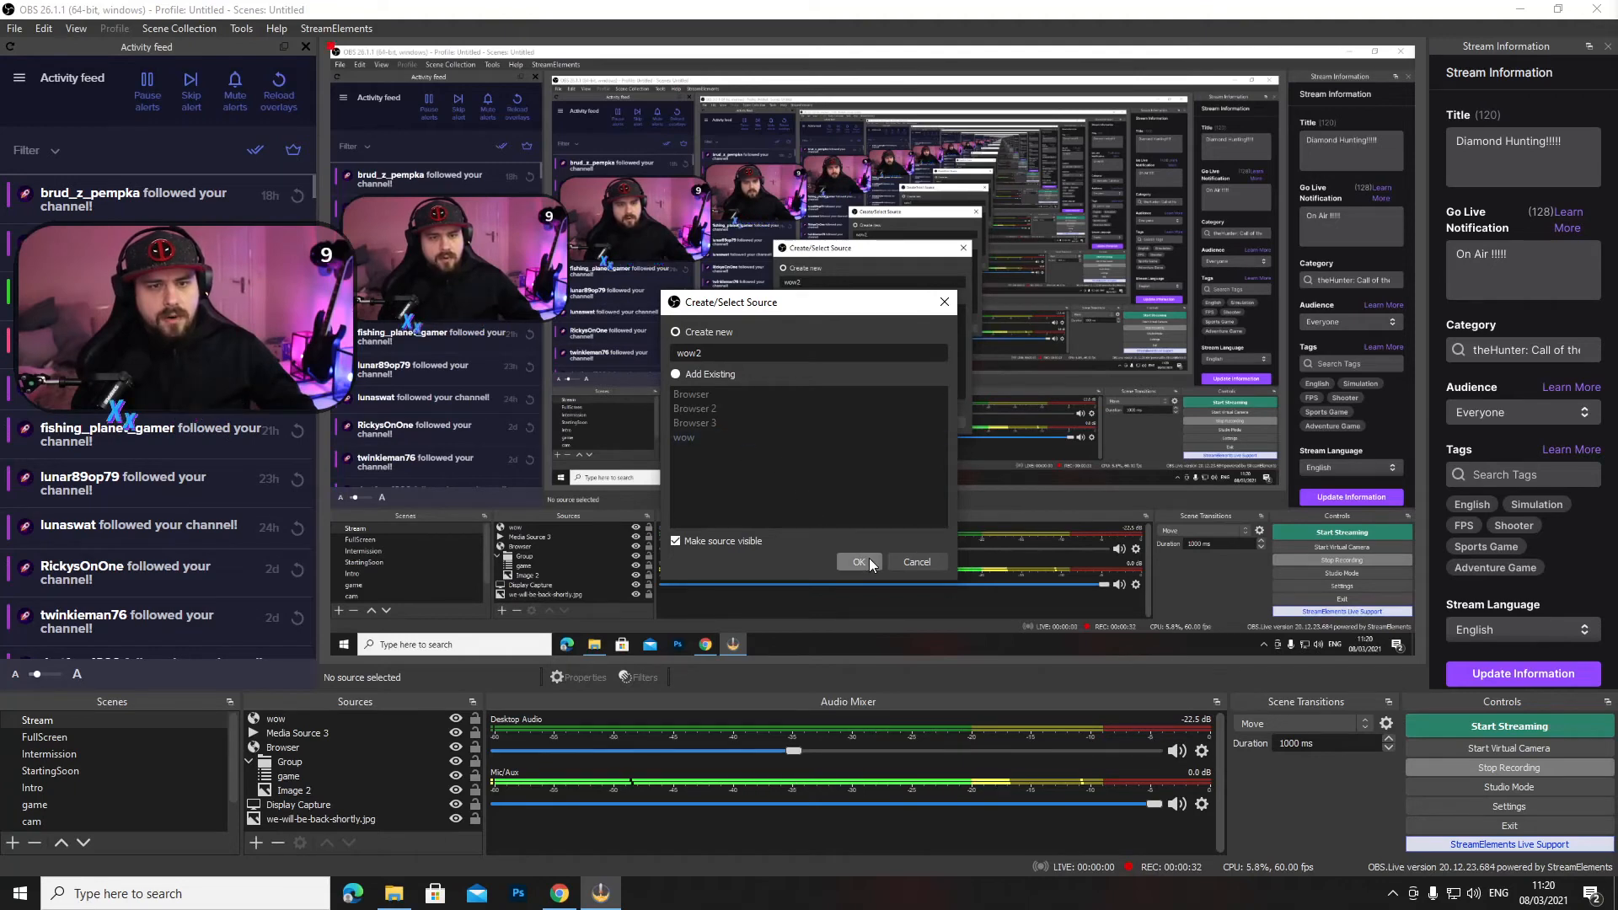
click(858, 561)
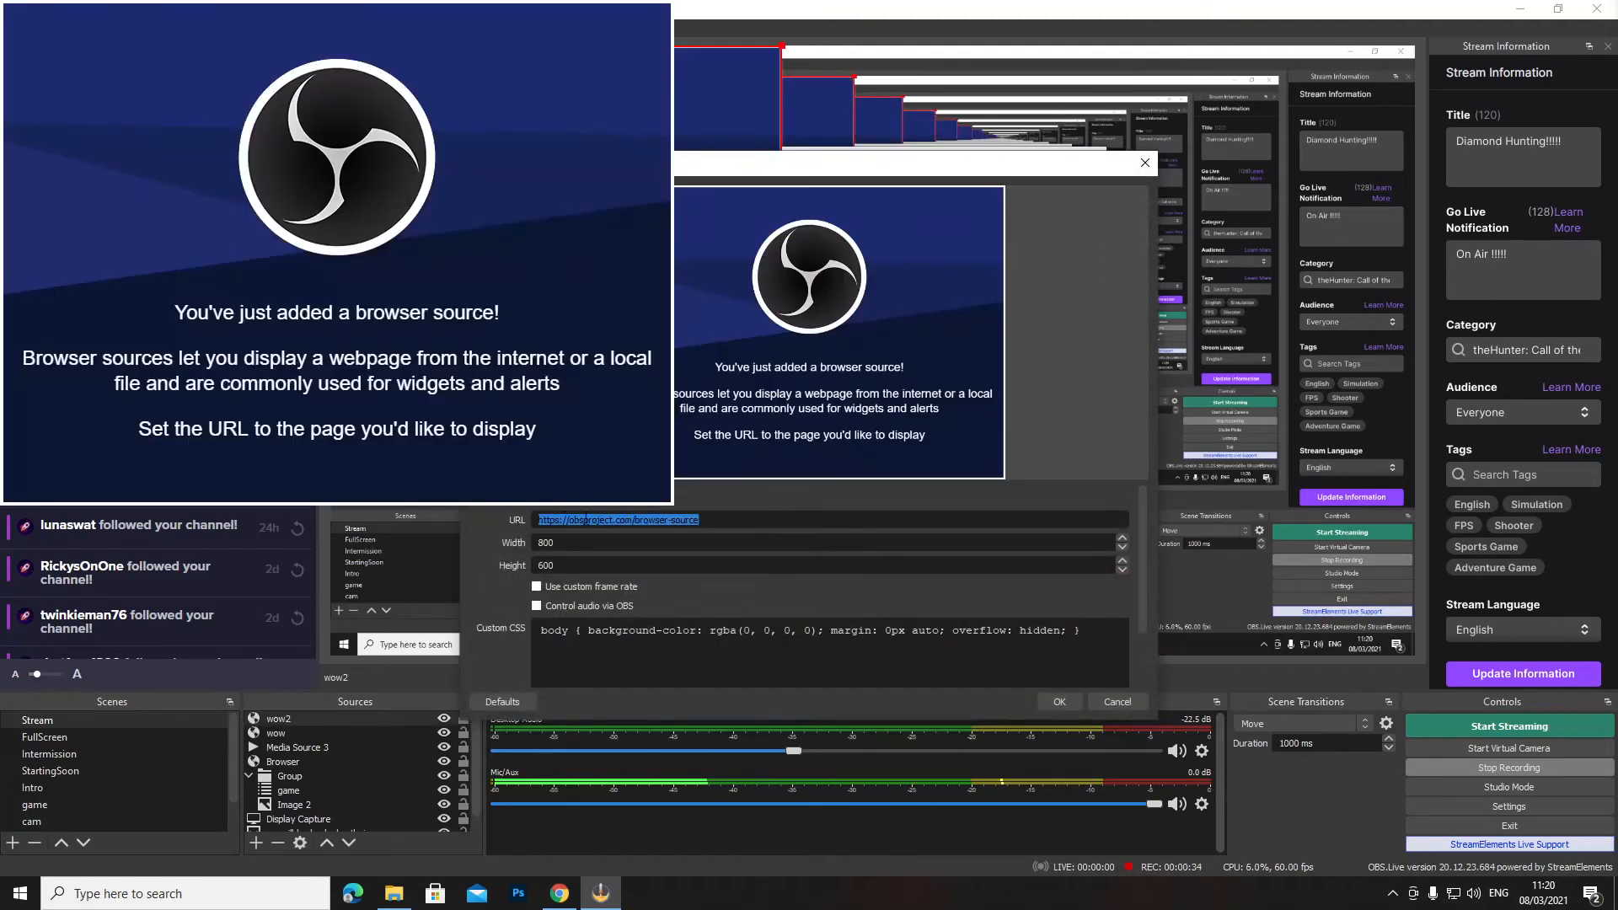
- Paste the copied Reactions widget link into the browser source's URL field
right_click(616, 519)
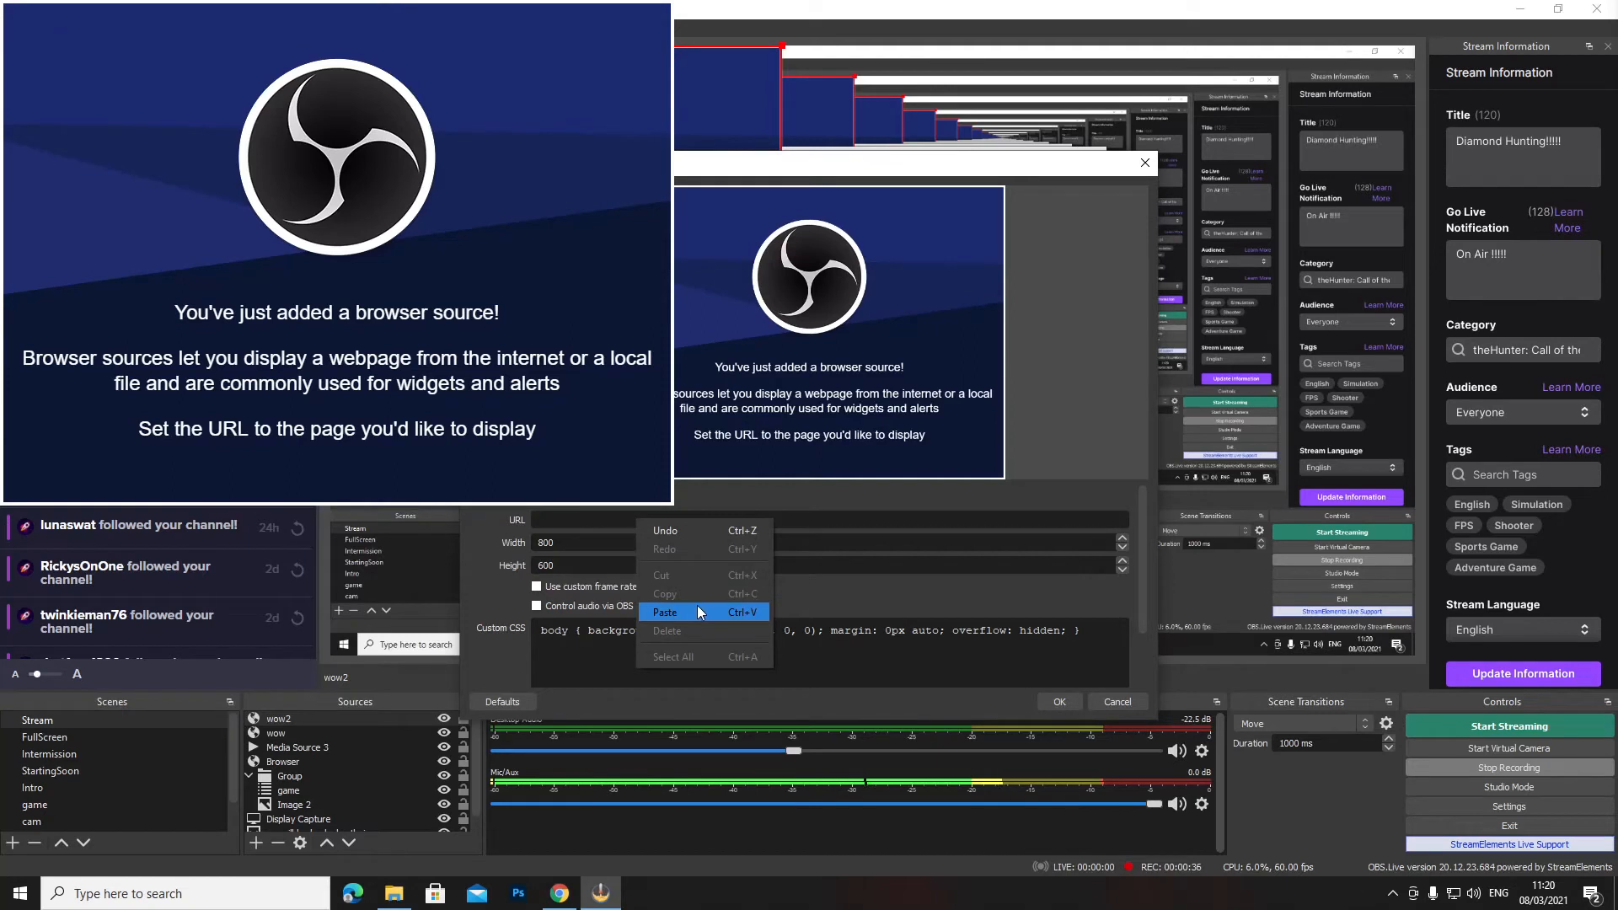
click(666, 612)
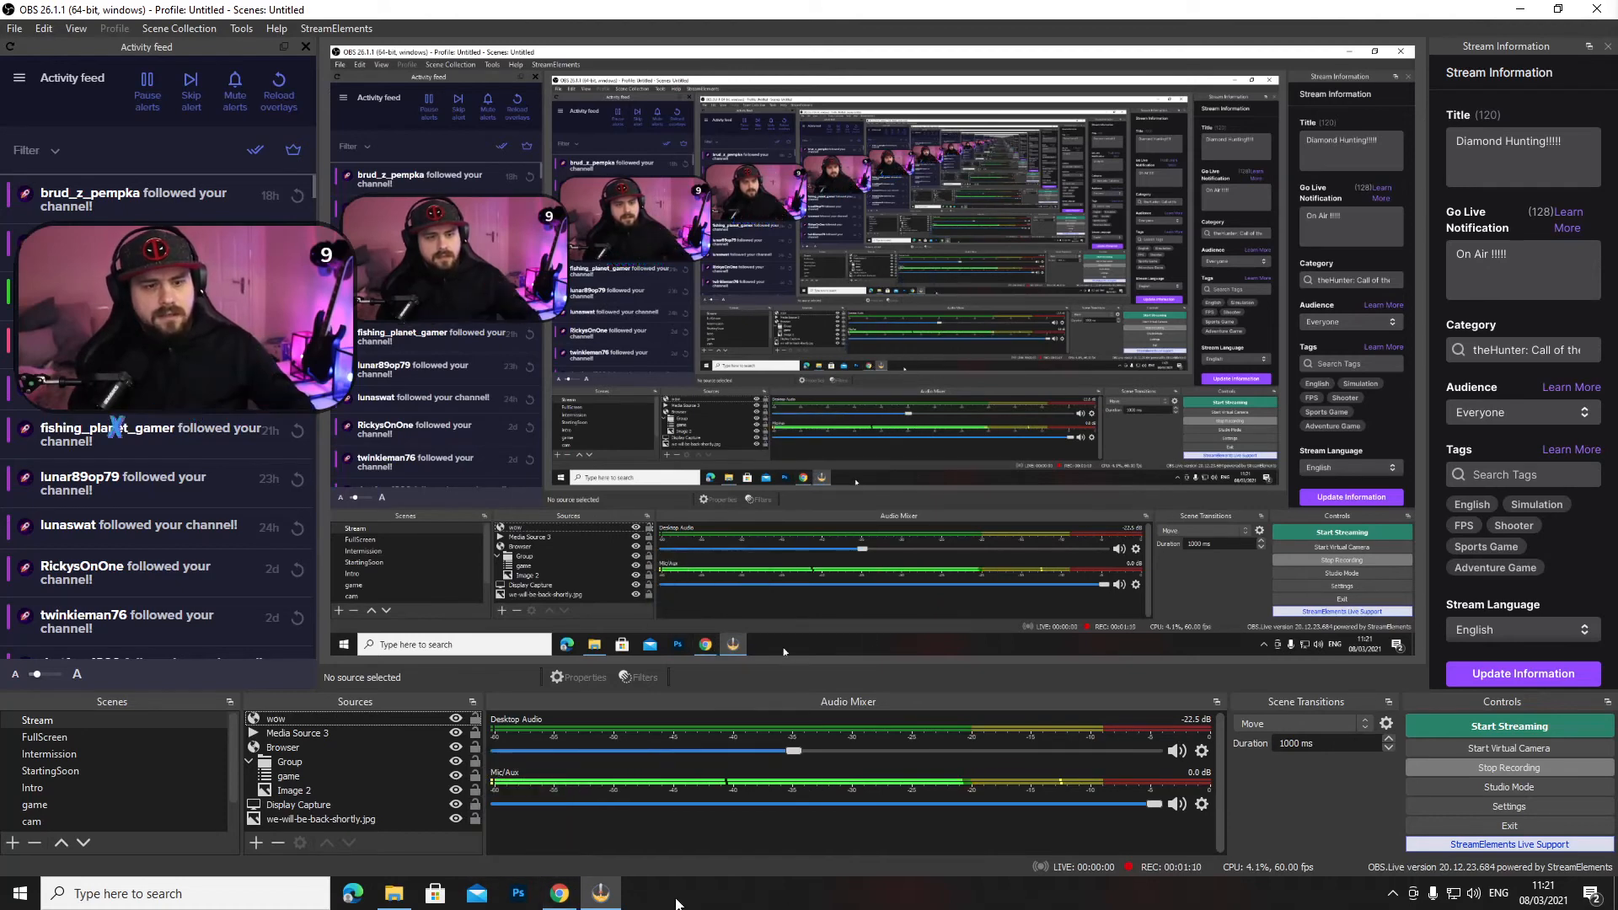
- Switch back to Chrome and launch the Reactions voice-recognition popup
click(557, 893)
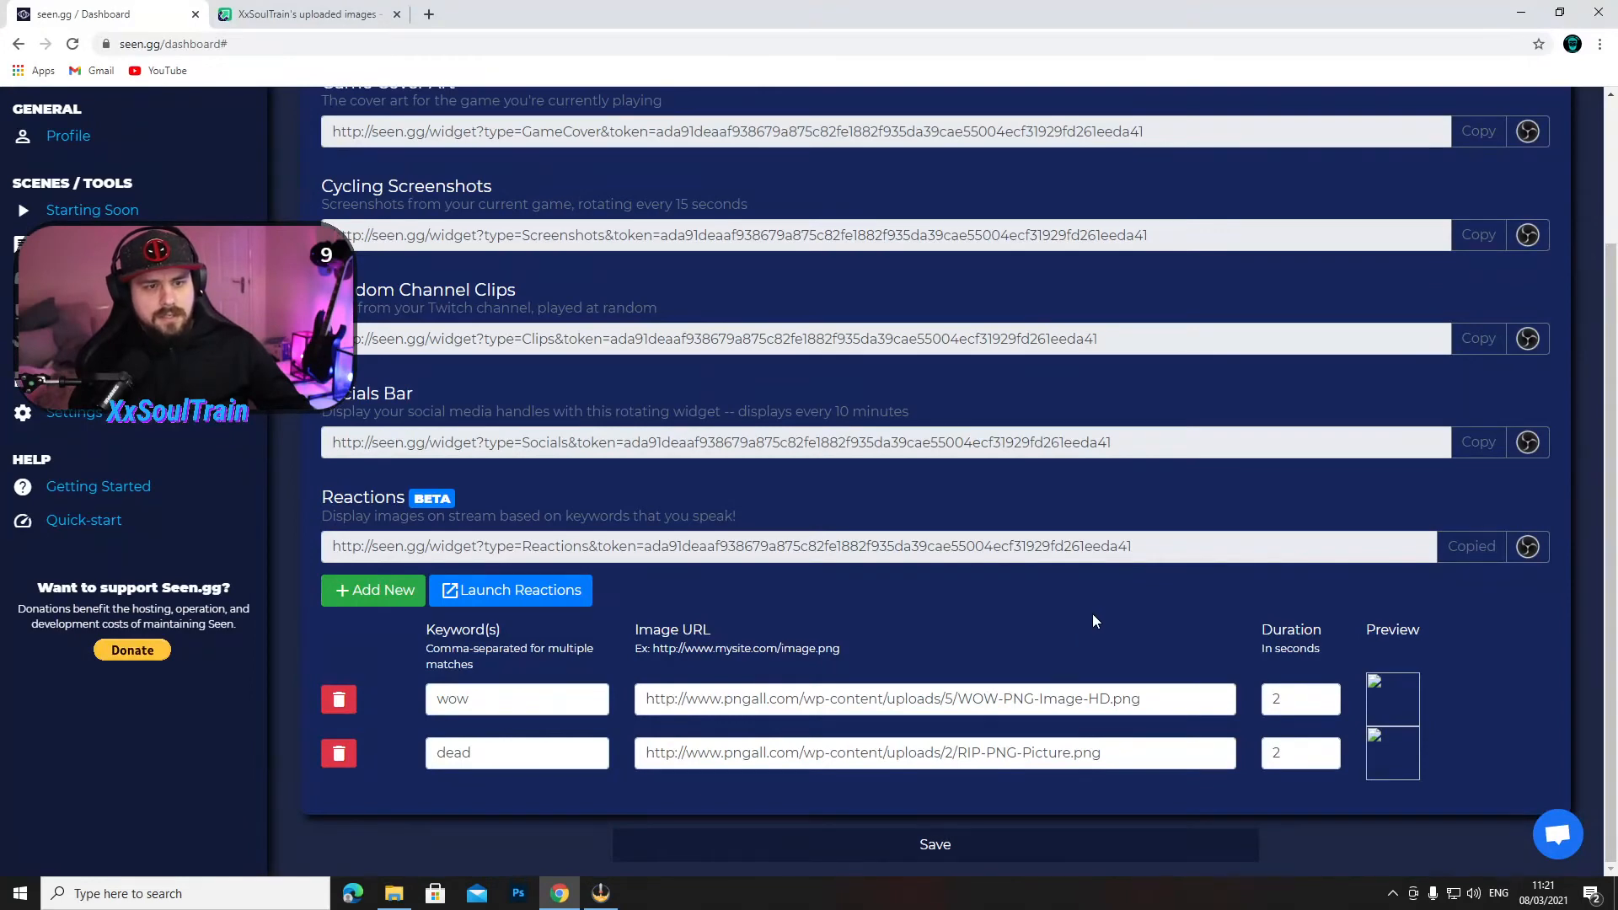
click(510, 589)
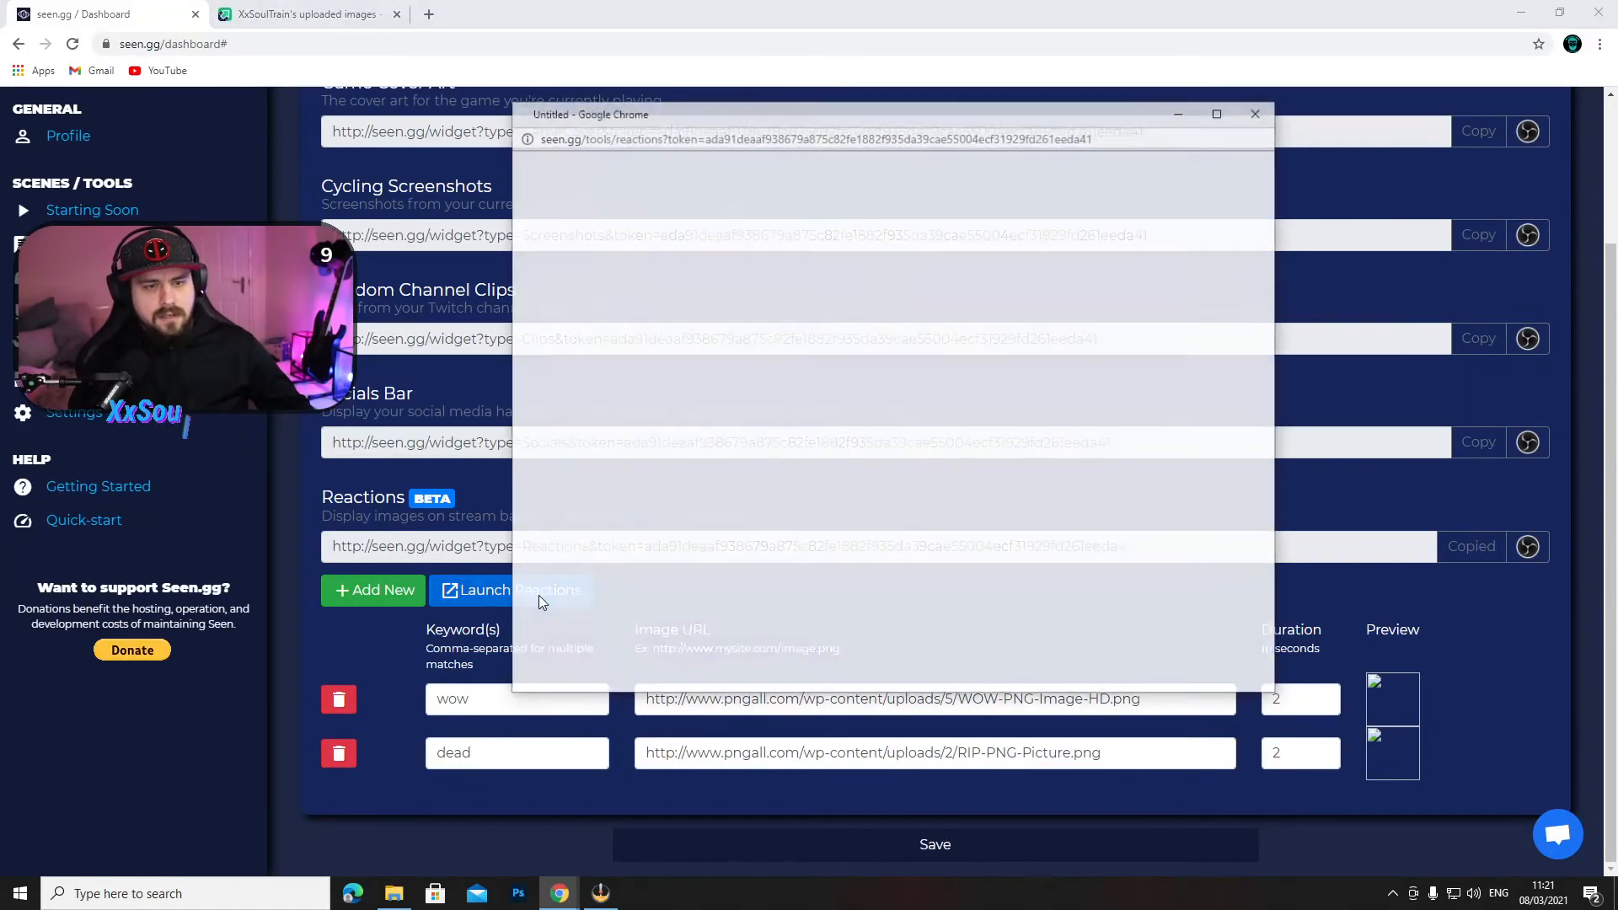